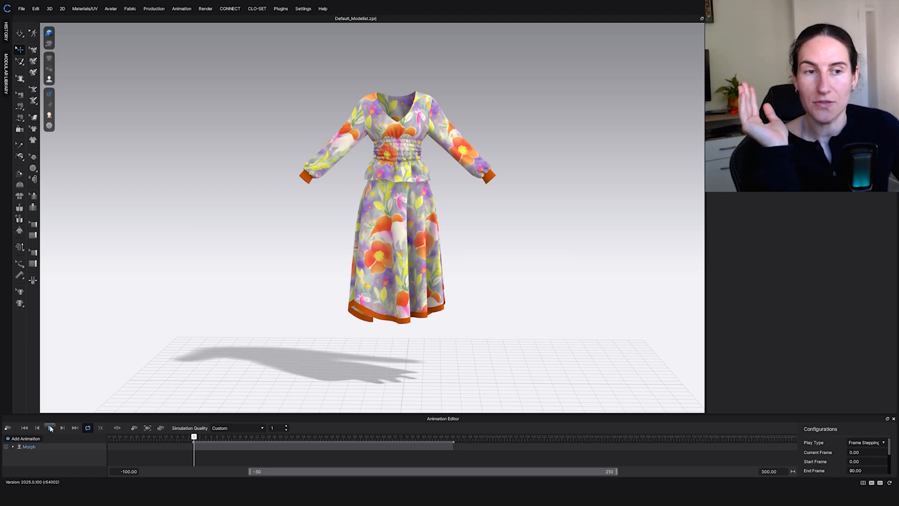
- Preview the morph animation, then open the Morph Target project from the Update folder
left_click(49, 428)
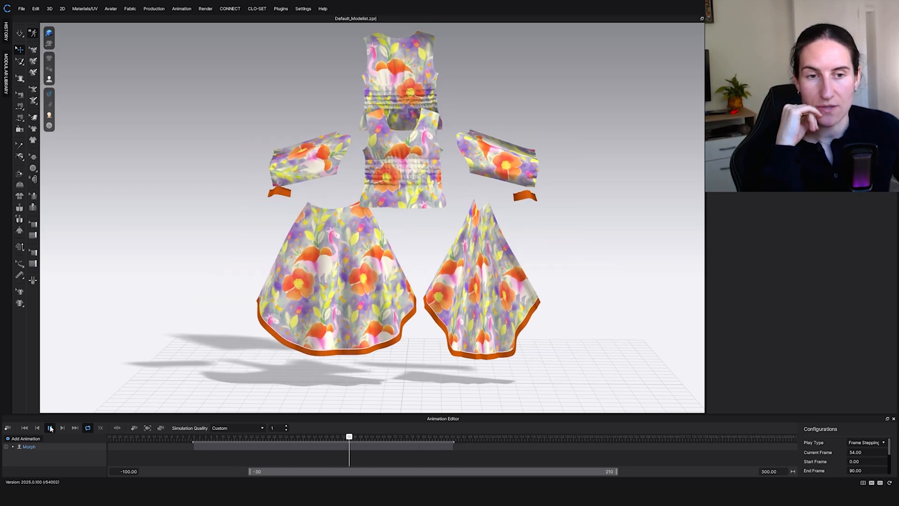
left_click(50, 427)
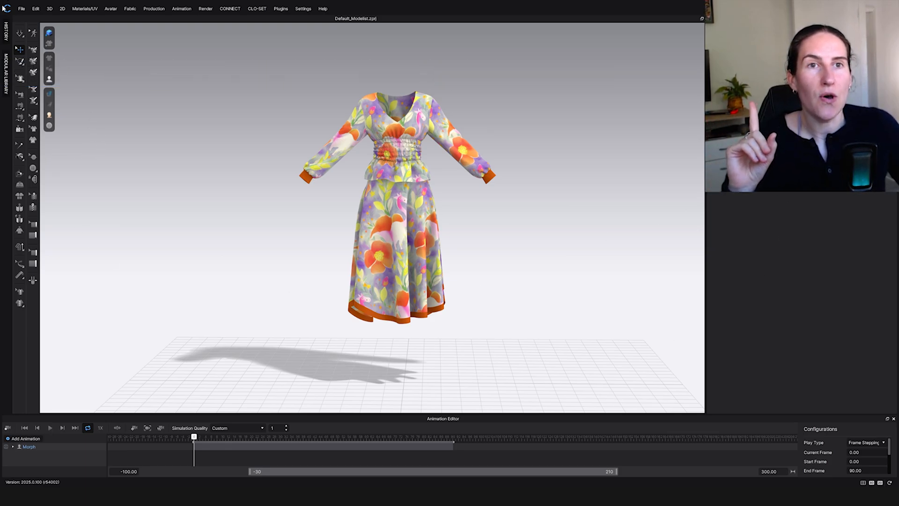
left_click(21, 8)
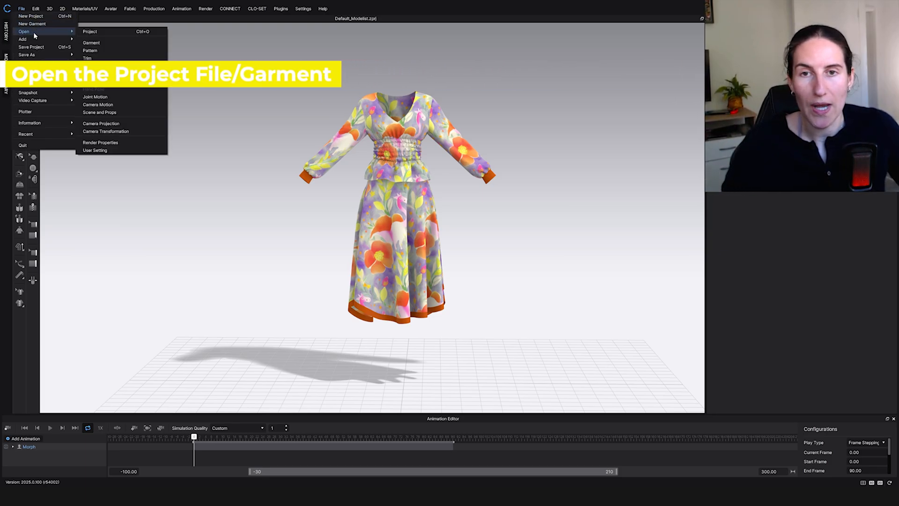
left_click(90, 31)
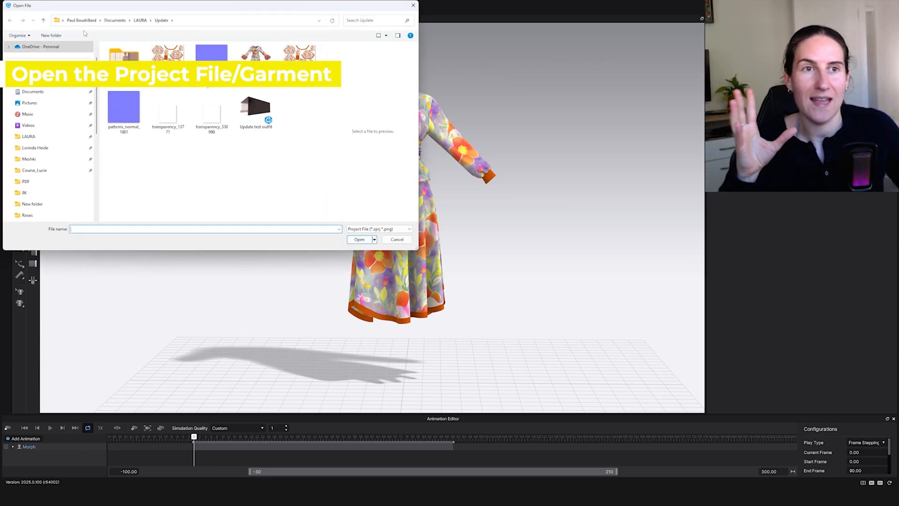
left_click(255, 52)
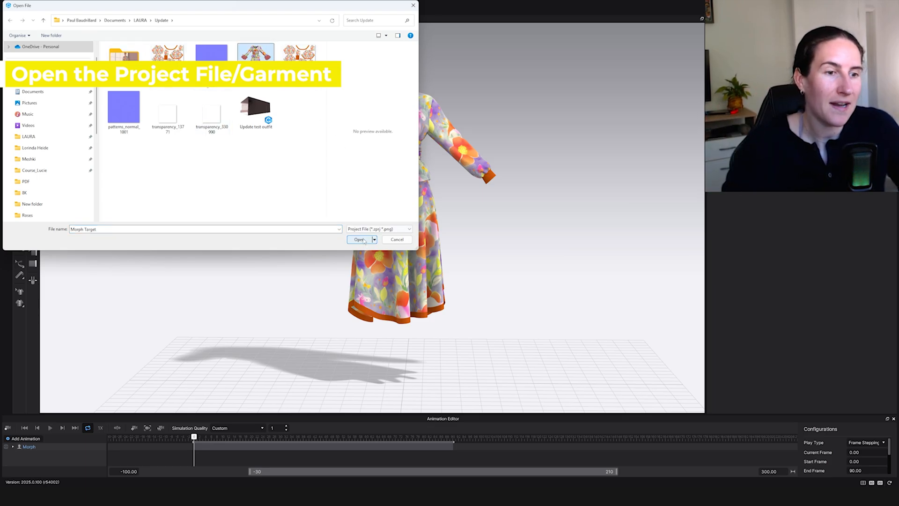
left_click(359, 239)
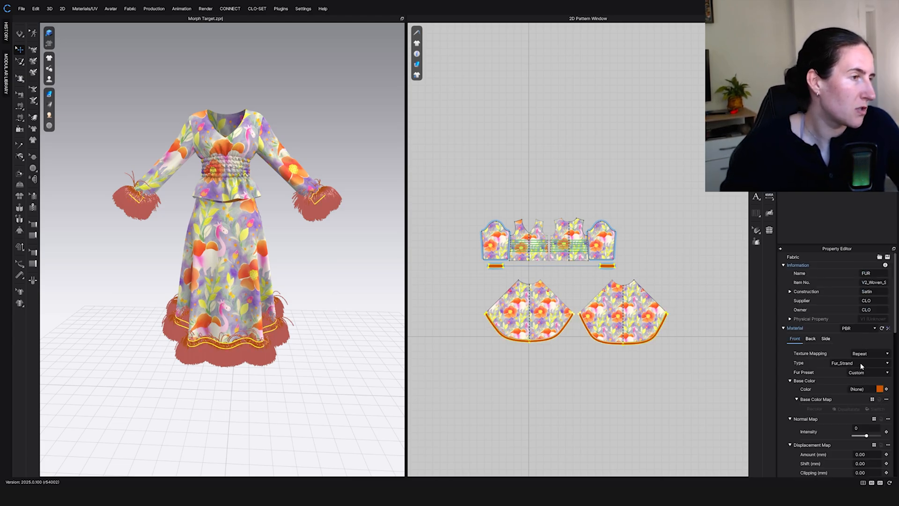
- Set the FUR fabric's material type to a plain Fabric instead of Fur_Strand
left_click(860, 362)
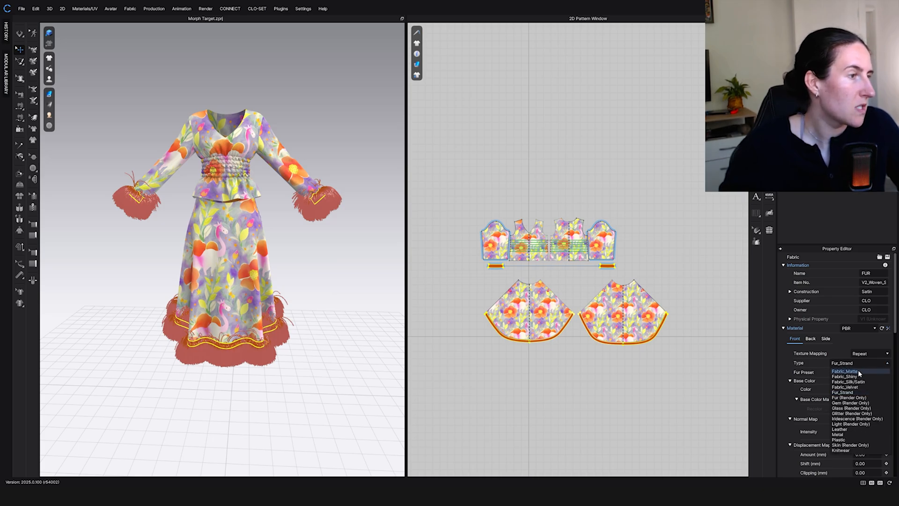
left_click(847, 371)
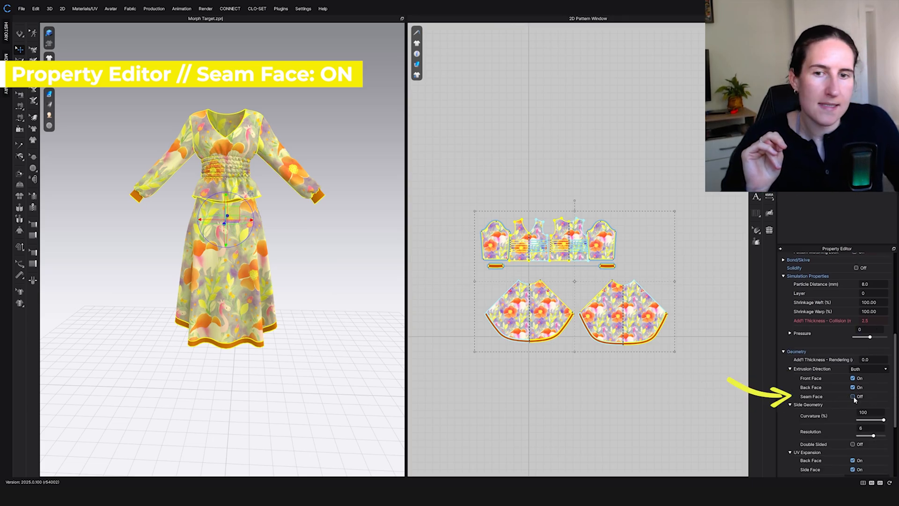
- Check Seam Face under Geometry > Extrusion Direction for the selected patterns
left_click(854, 396)
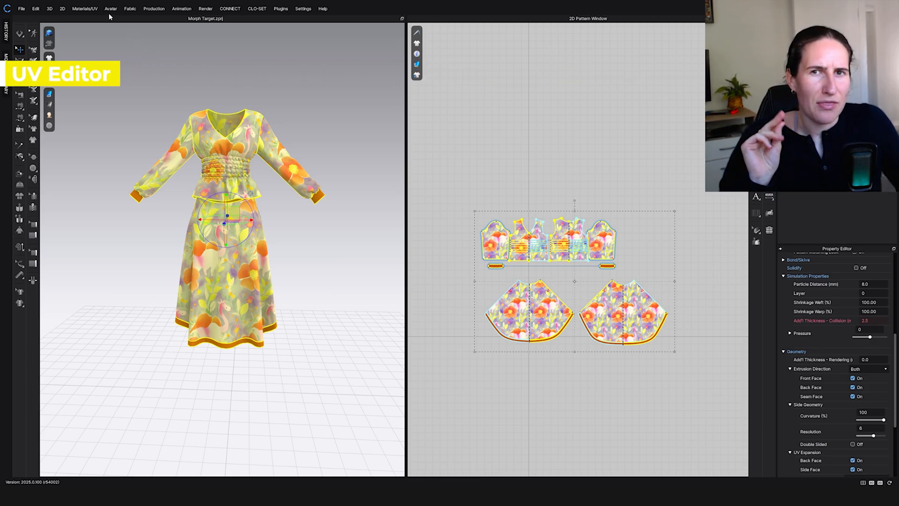
- Run UV Packing with the 0 to 1 area in the UV Editor, then return to the 2D Pattern Window
left_click(85, 8)
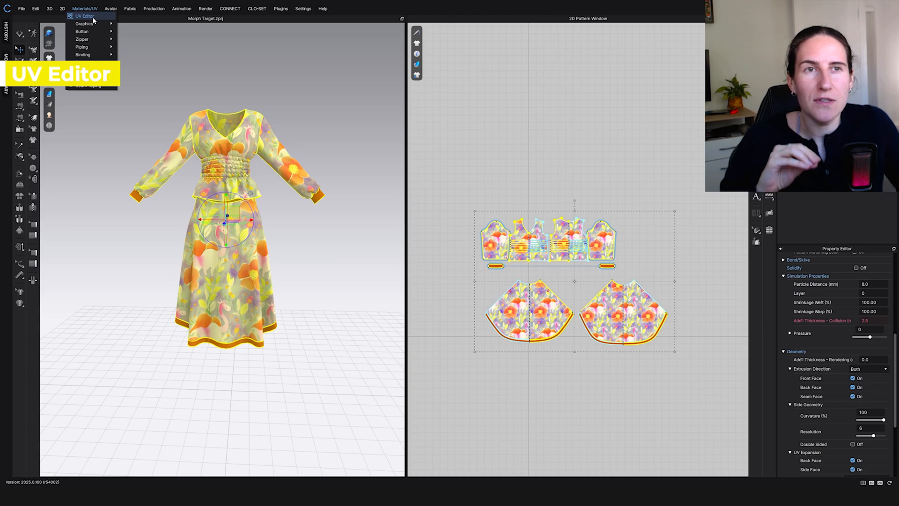
left_click(83, 16)
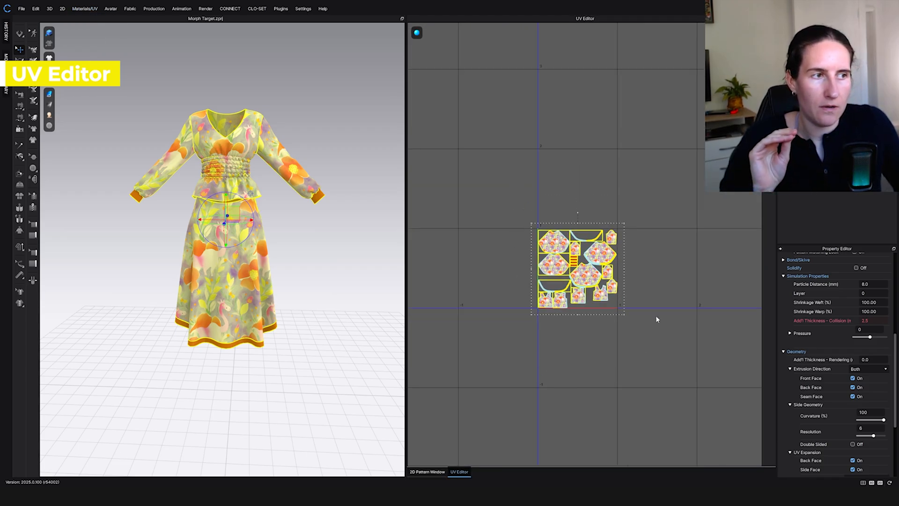
mouse_move(561, 203)
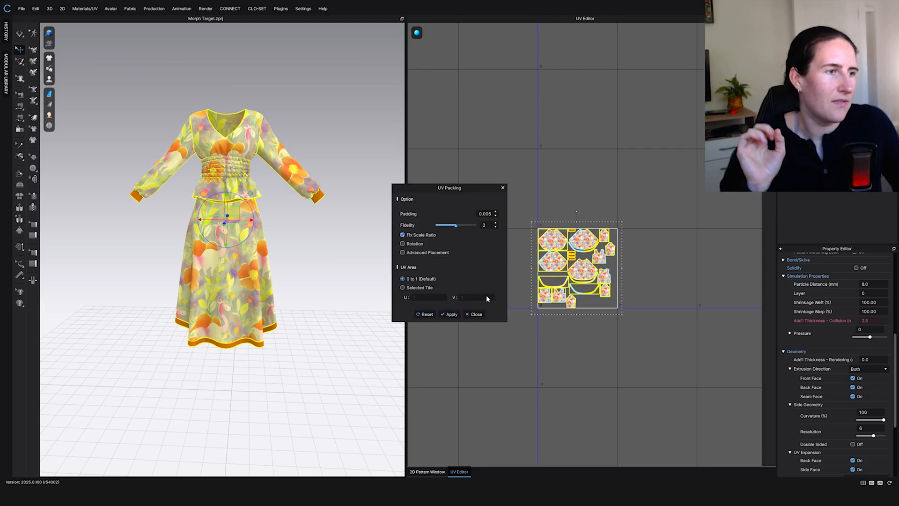
left_click(475, 314)
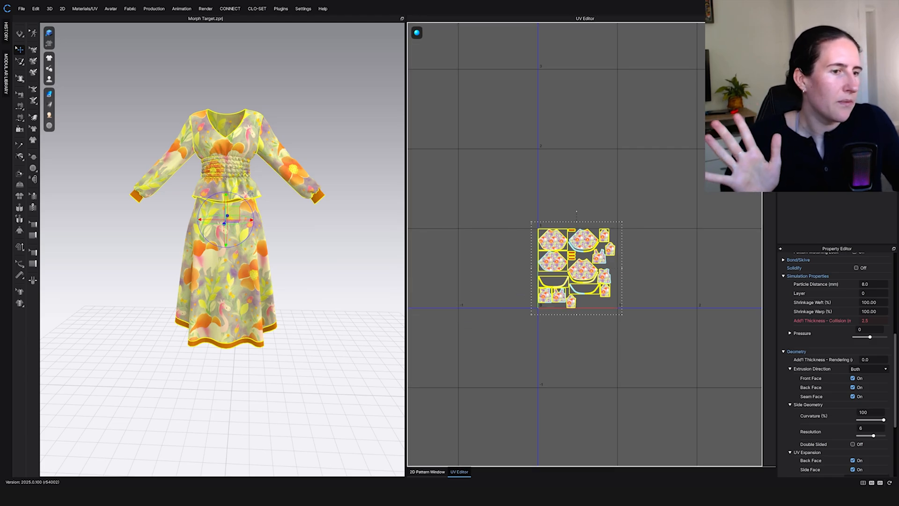
left_click(427, 471)
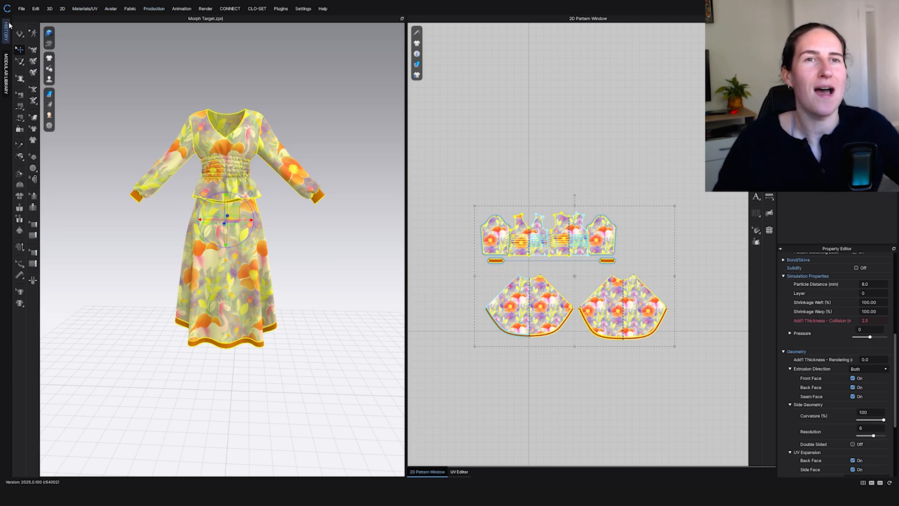
- Let Save Animation finish and deselect all the dress pieces
left_click(21, 8)
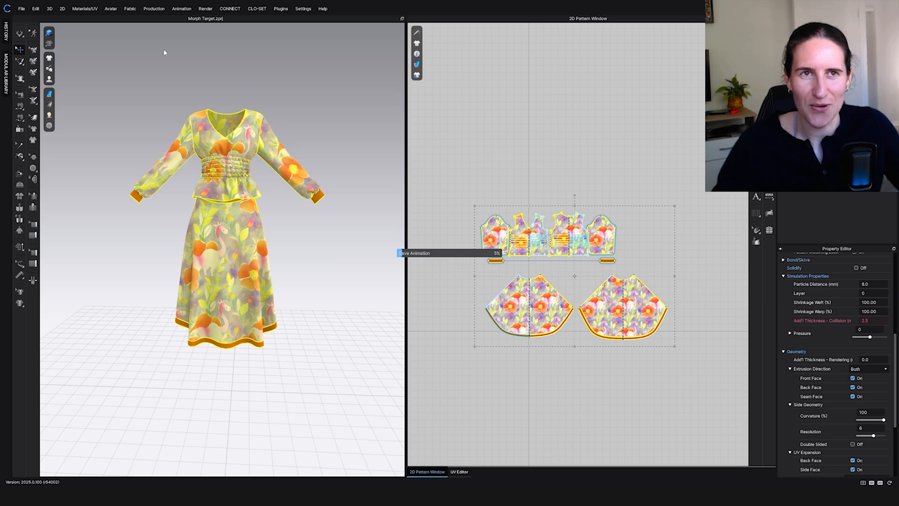
left_click(21, 9)
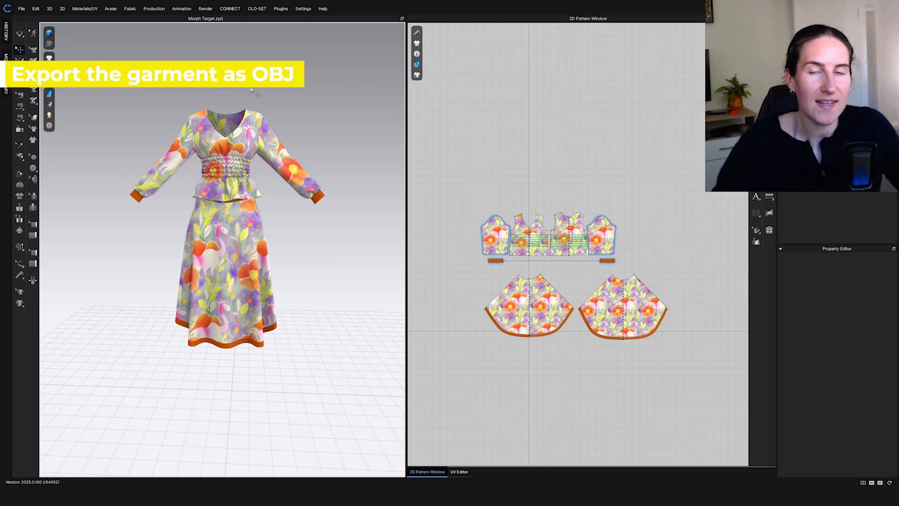
mouse_move(165, 94)
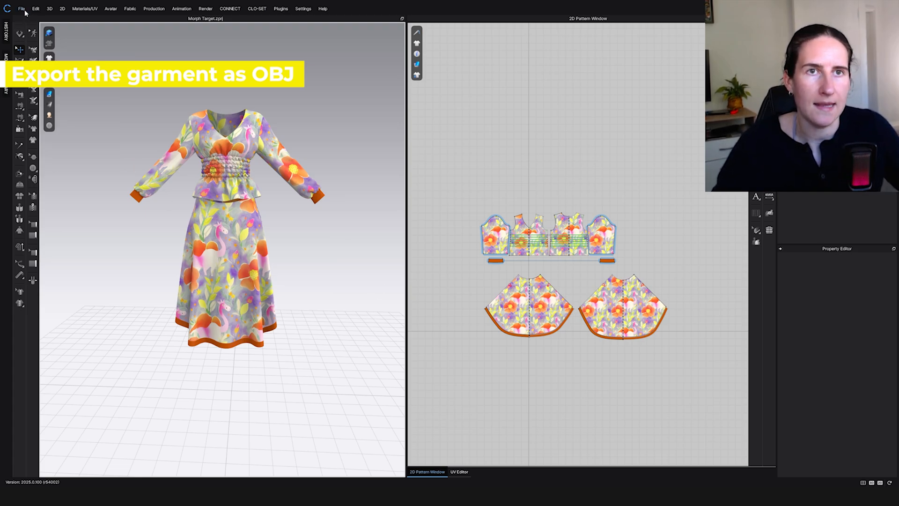
- Export the garment as OBJ named garment with Thick geometry and Unified UV Coordinates
left_click(21, 9)
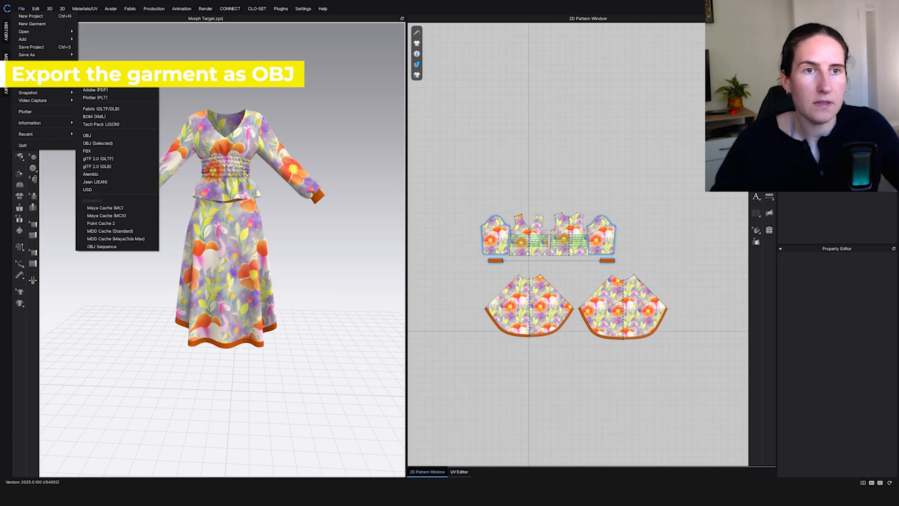
left_click(86, 134)
type("garment")
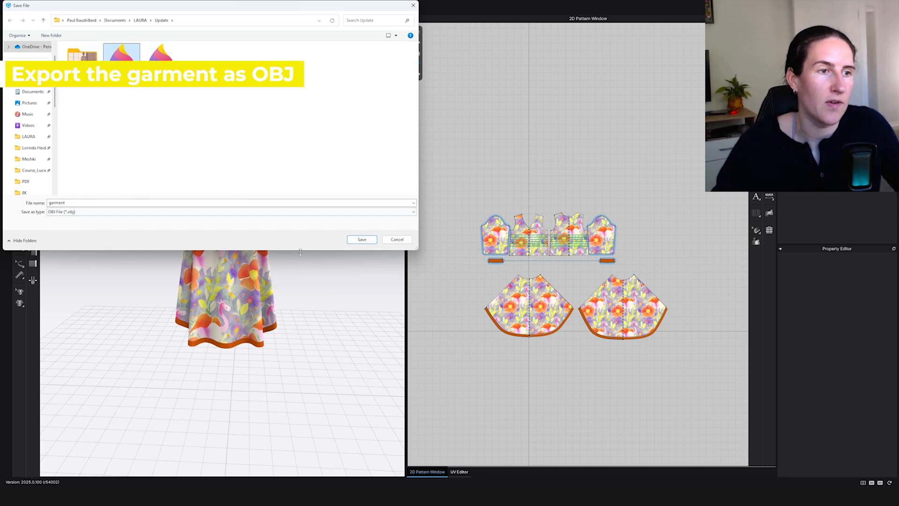
left_click(362, 239)
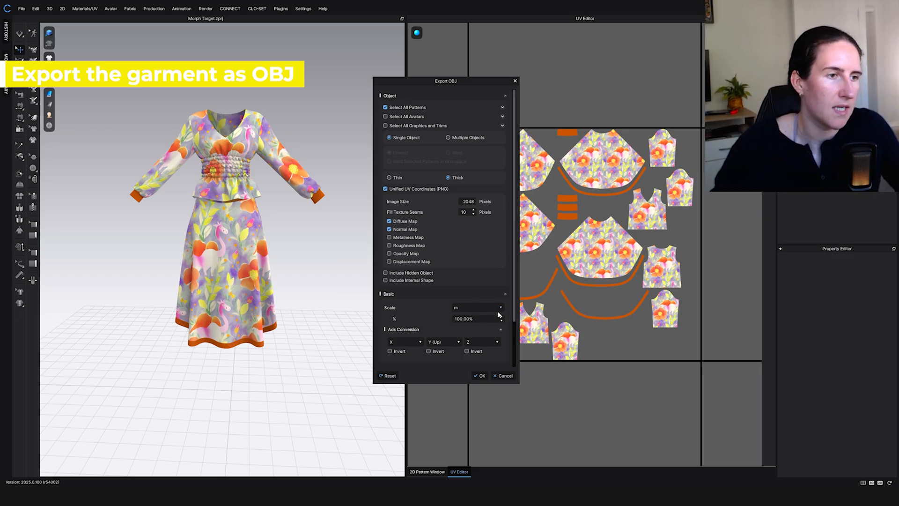
left_click(480, 376)
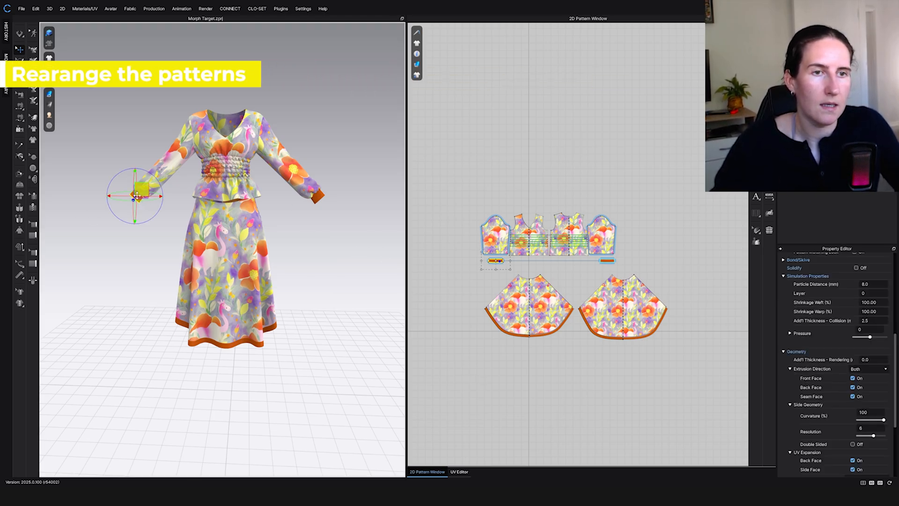
- Select the skirt panels and run Reset 3D Arrangement (Selected) to lay them flat
left_click_drag(135, 195, 123, 206)
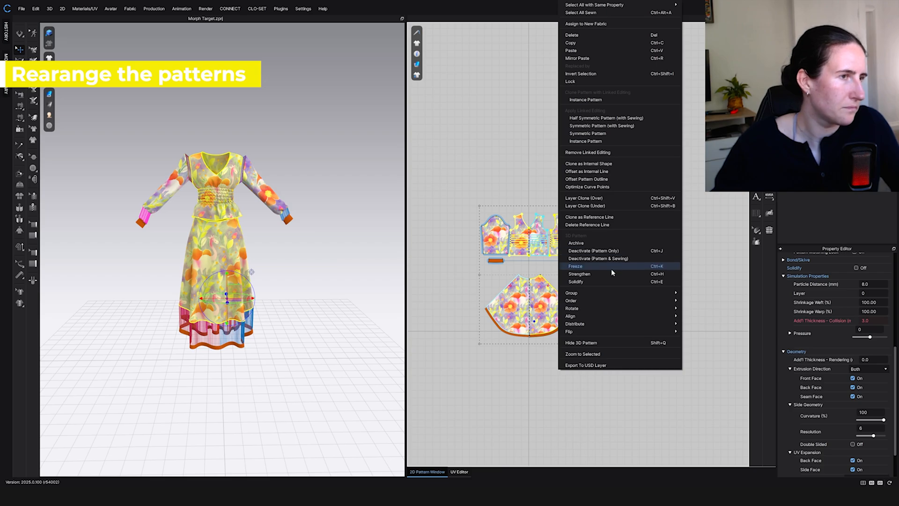
mouse_move(598, 258)
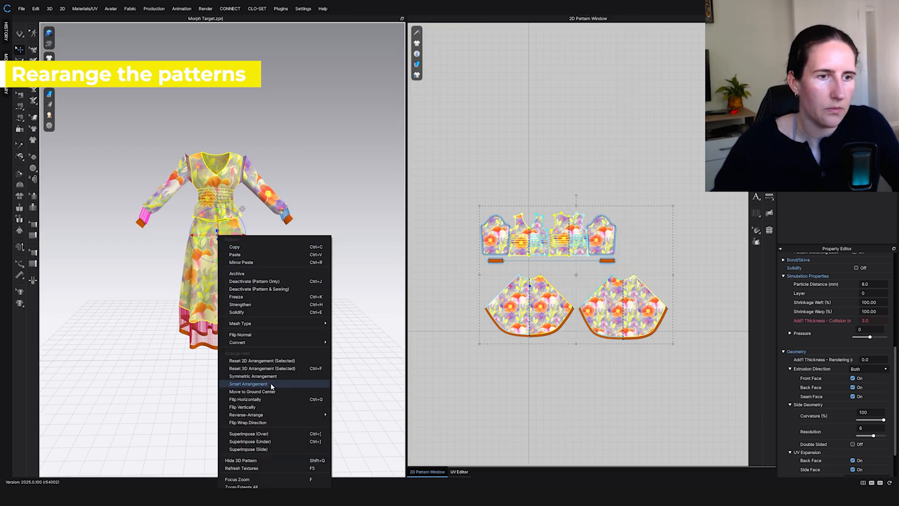
mouse_move(262, 368)
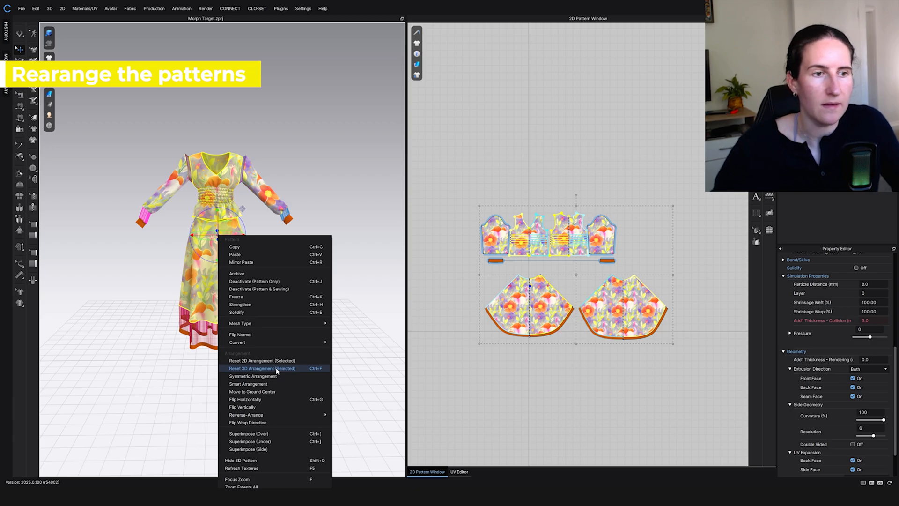
left_click(262, 368)
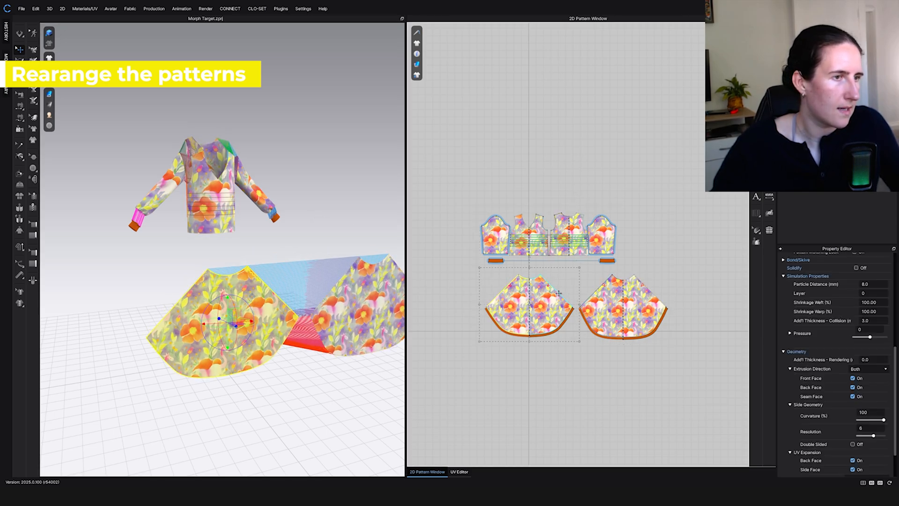
- Reset the bodice and hem band to flat arrangement and move the hem band under the skirt panels
left_click_drag(522, 307, 578, 307)
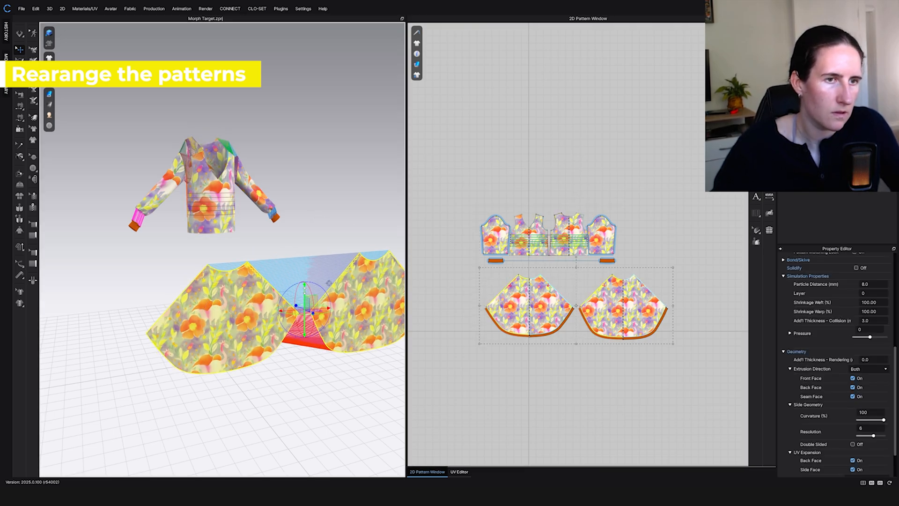
left_click_drag(304, 310, 212, 294)
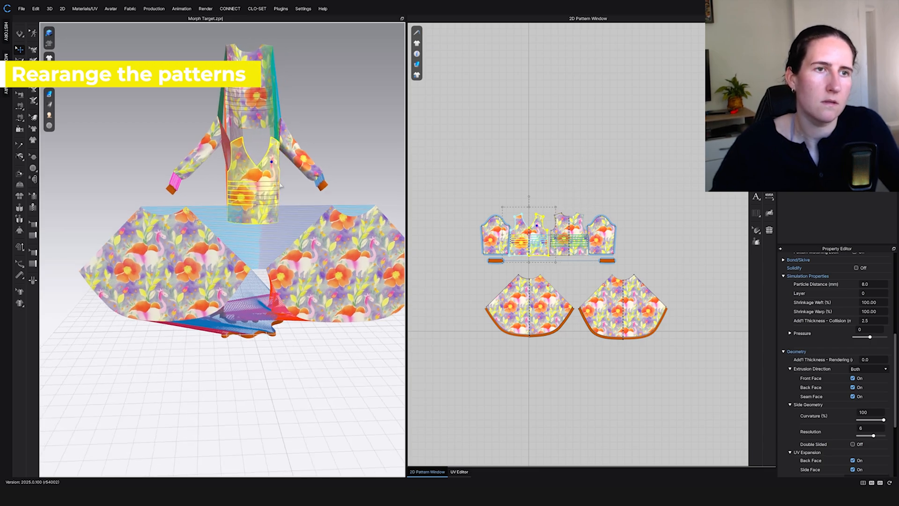
right_click(545, 229)
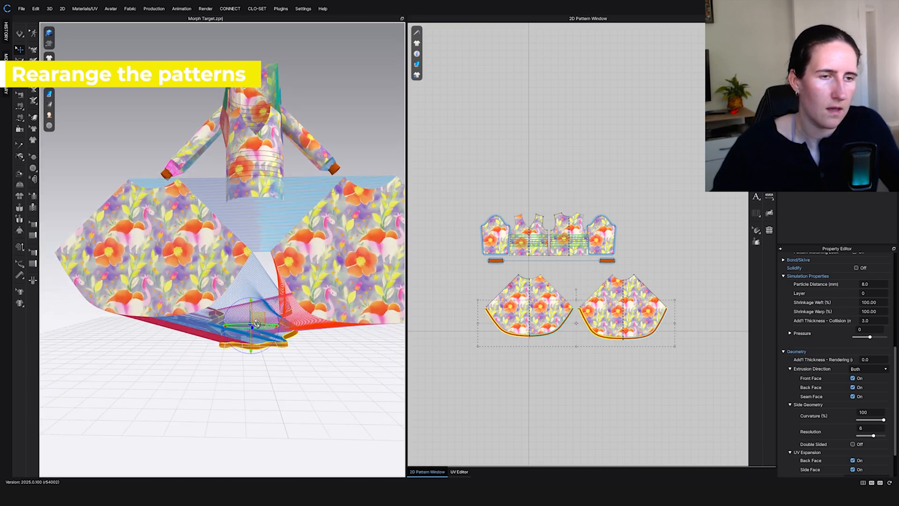
right_click(255, 324)
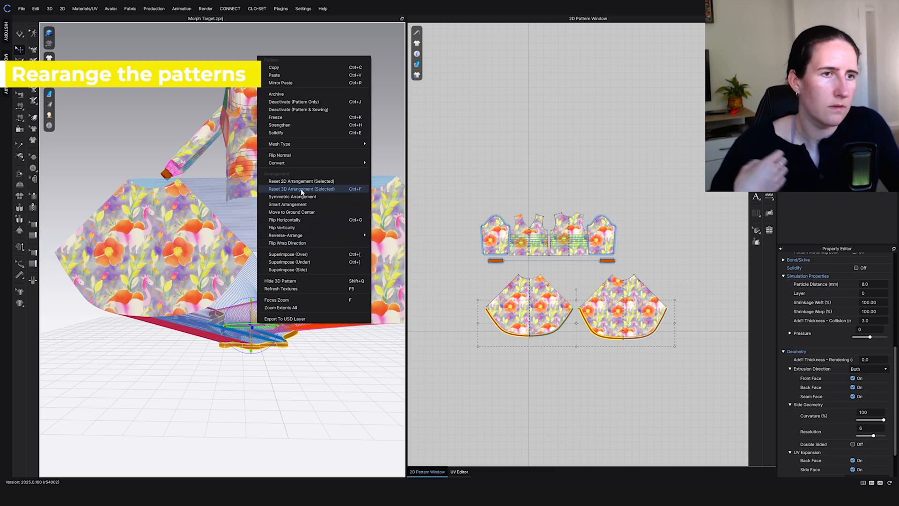
left_click(301, 188)
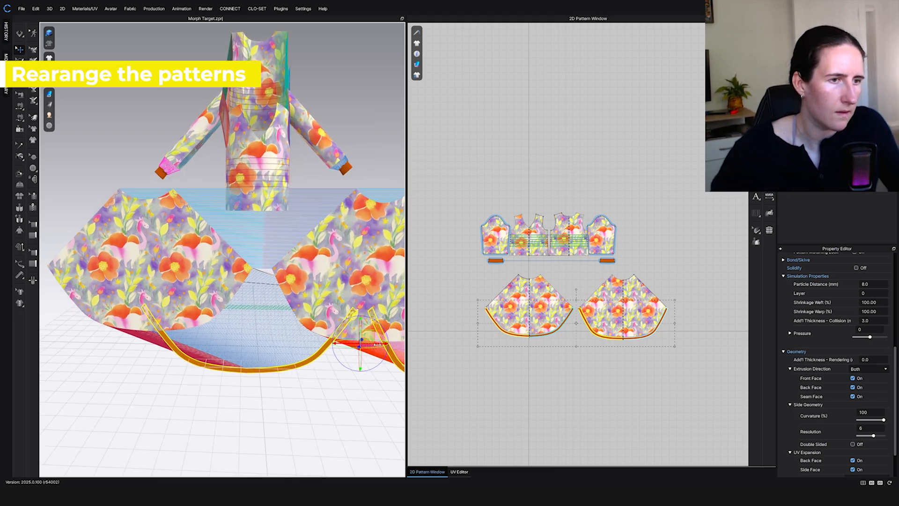
left_click_drag(359, 344, 252, 344)
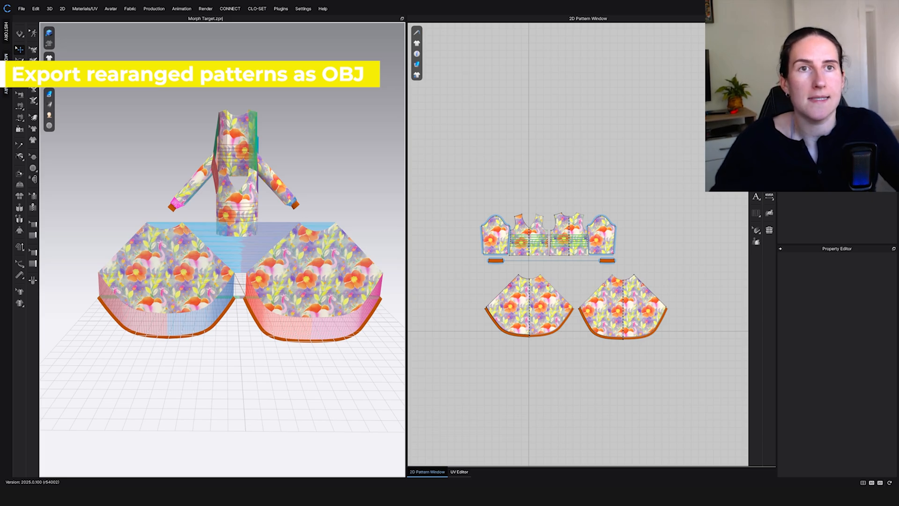
- Export the selected flat patterns as OBJ named patterns, replacing the existing file
left_click(22, 9)
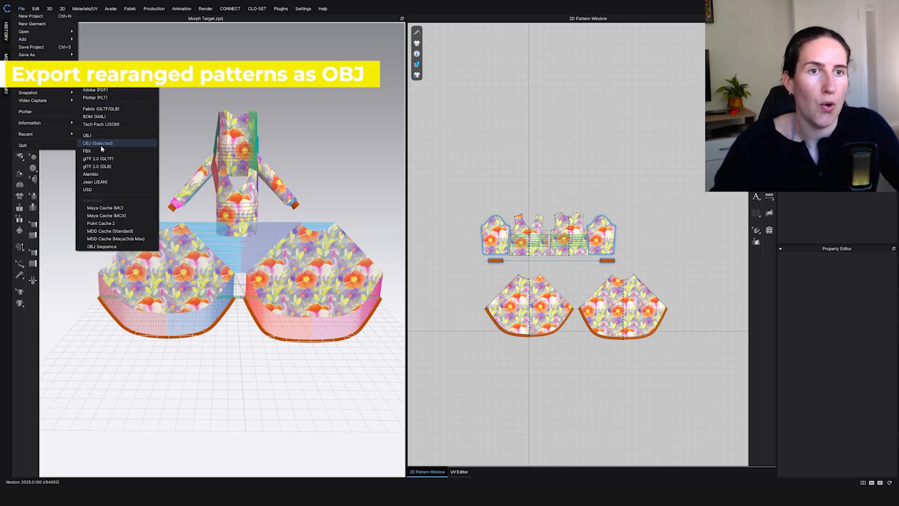
left_click(96, 142)
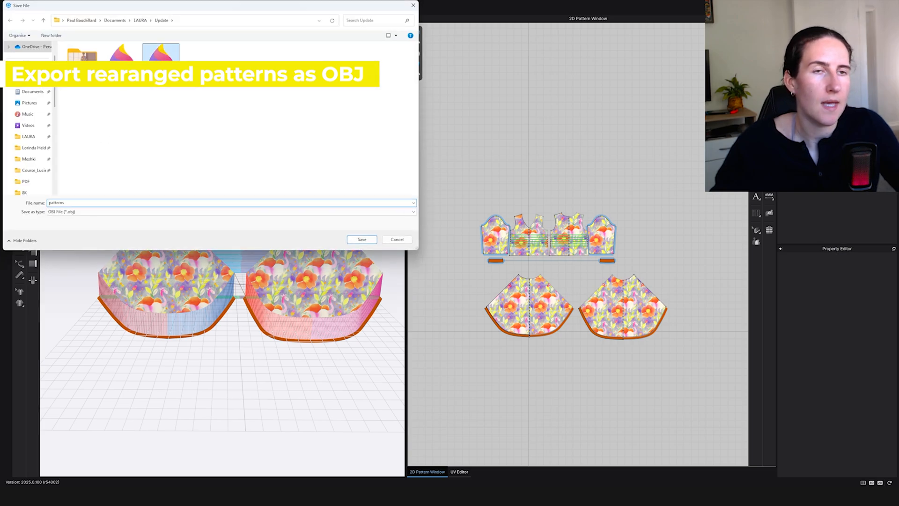
left_click(361, 238)
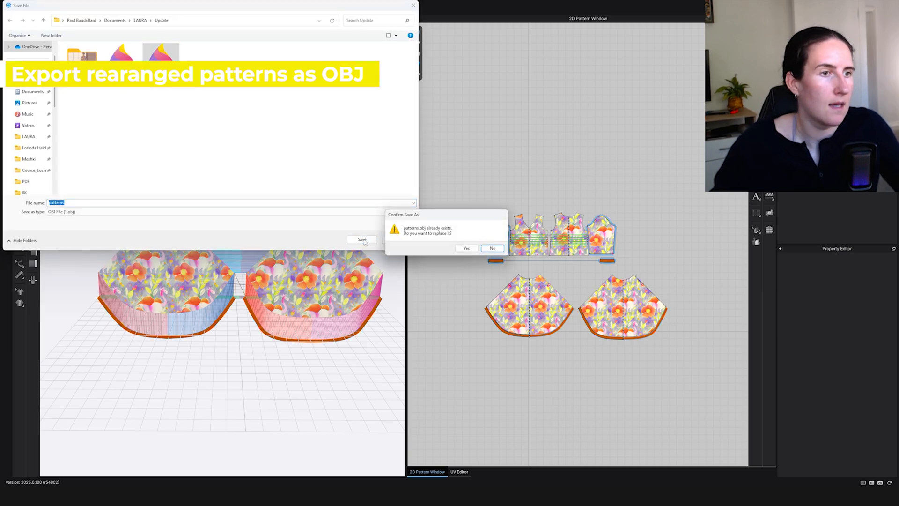
left_click(466, 248)
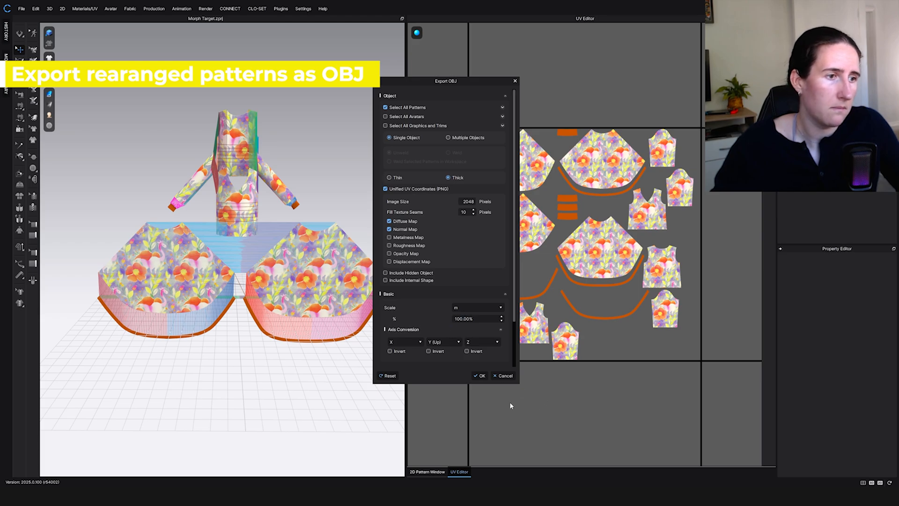
left_click(479, 376)
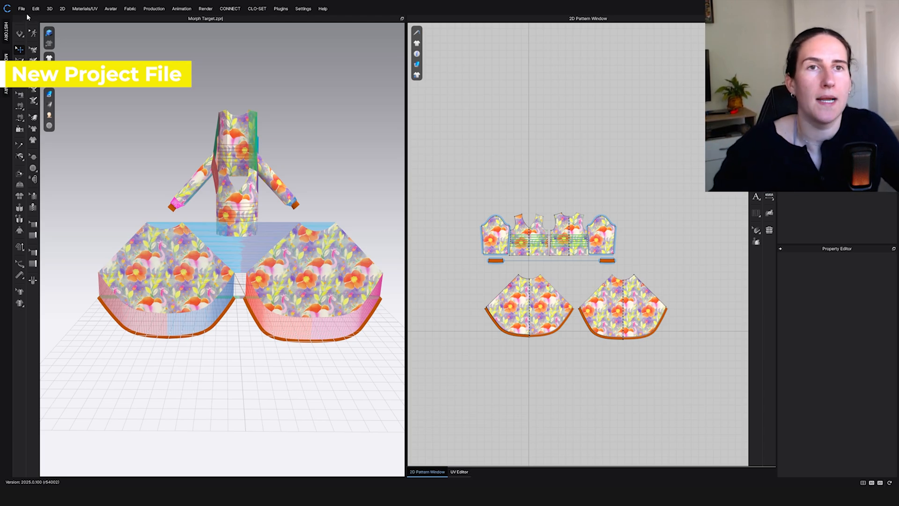
- Start a New Project, choosing No when asked to save the current one
left_click(22, 9)
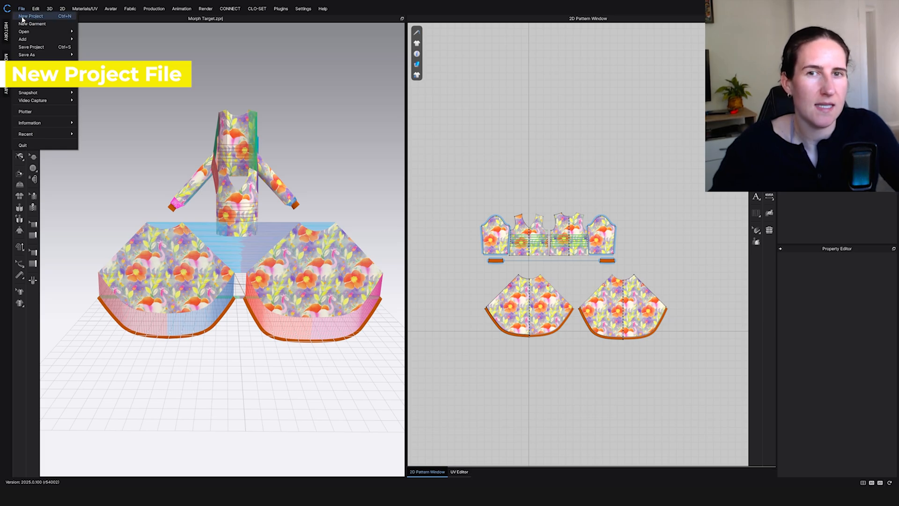
left_click(30, 16)
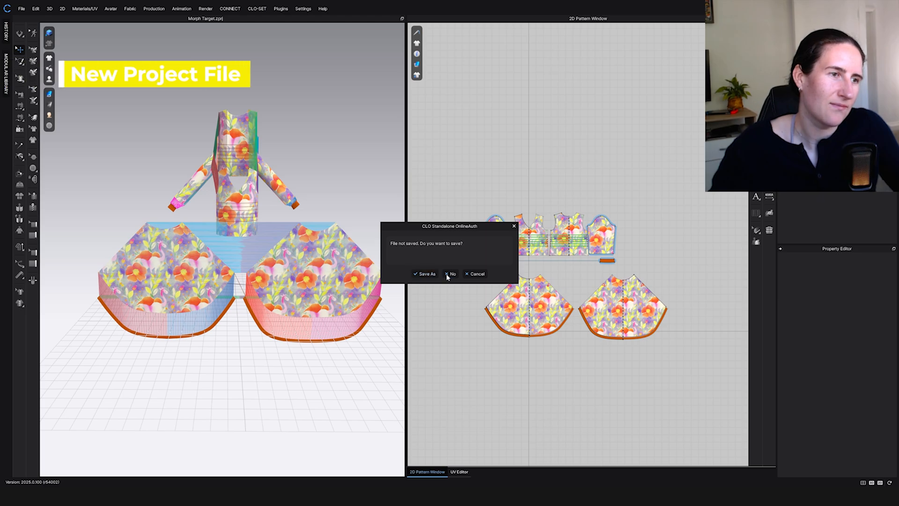
left_click(451, 274)
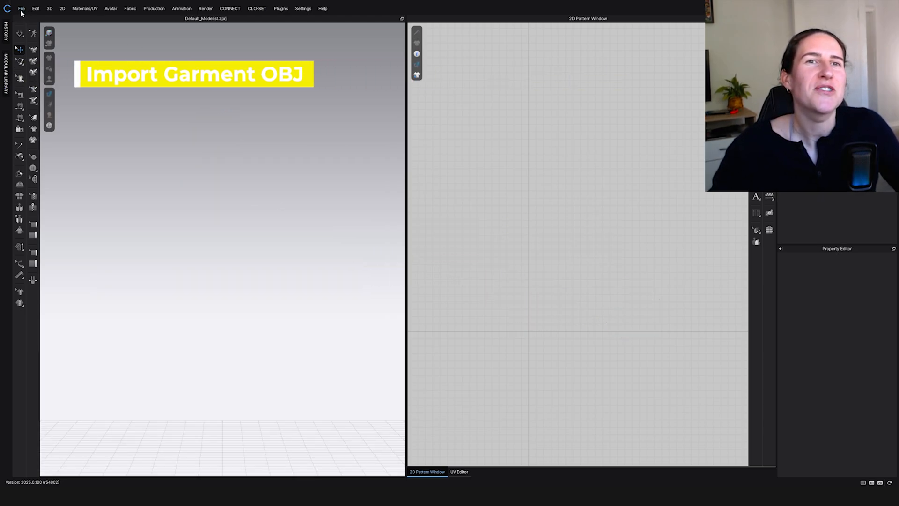
- Import the 'garment' OBJ with default settings so the sewn floral dress loads into the scene
left_click(22, 8)
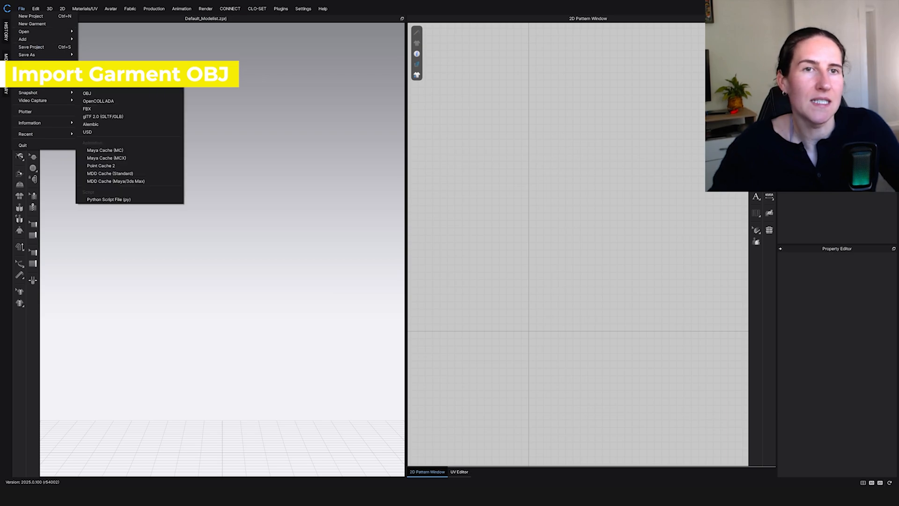
left_click(86, 93)
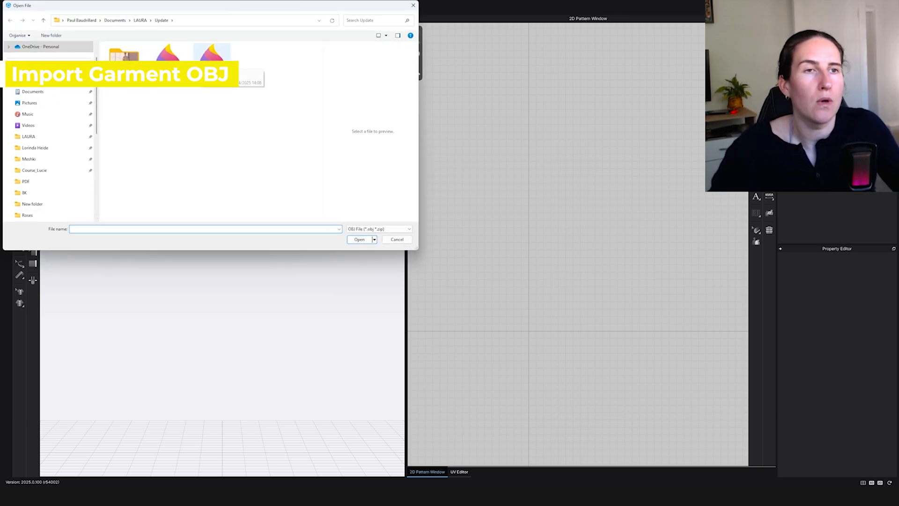
left_click(168, 54)
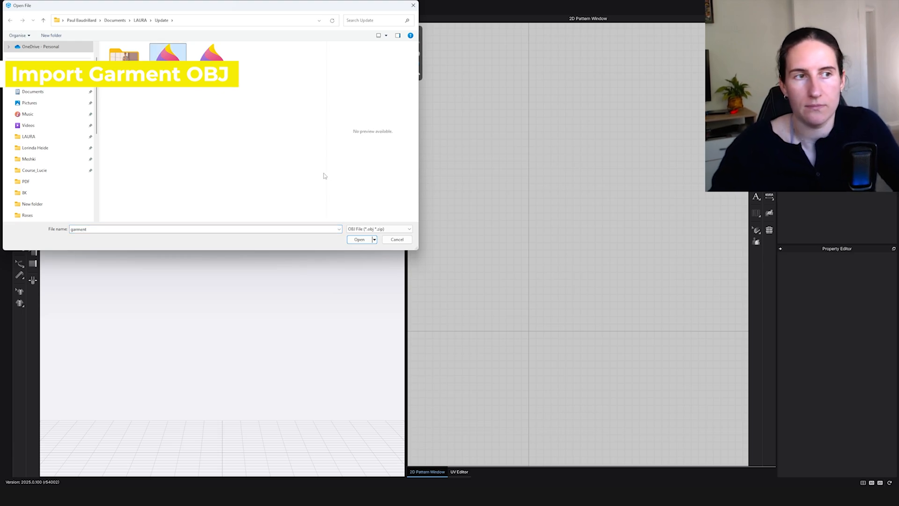
left_click(358, 239)
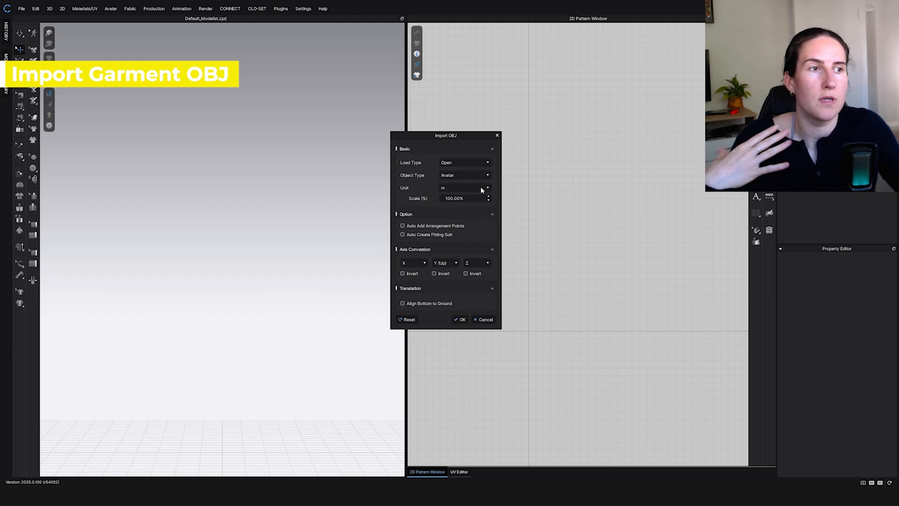
mouse_move(466, 213)
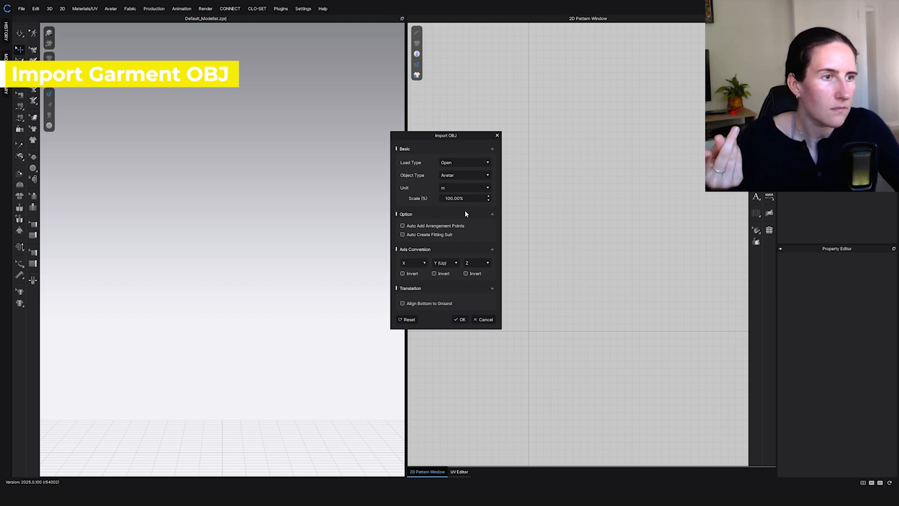
left_click(462, 320)
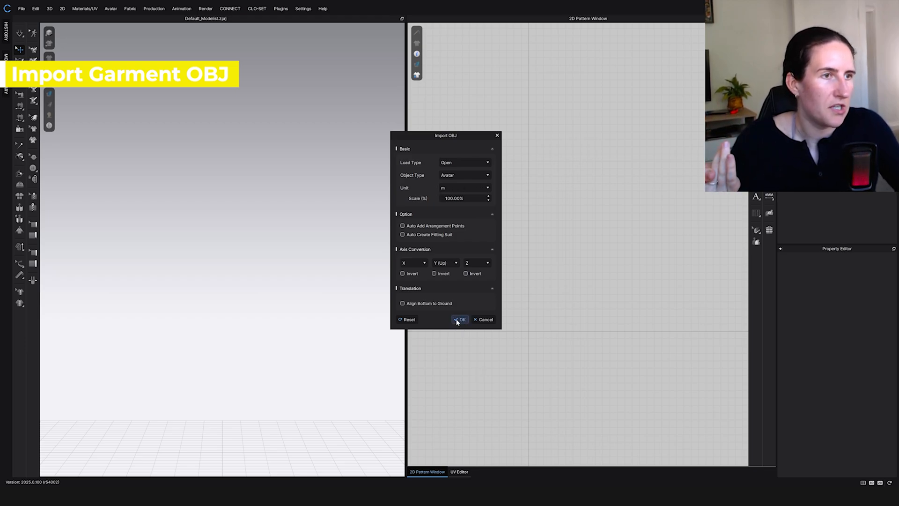
left_click(461, 319)
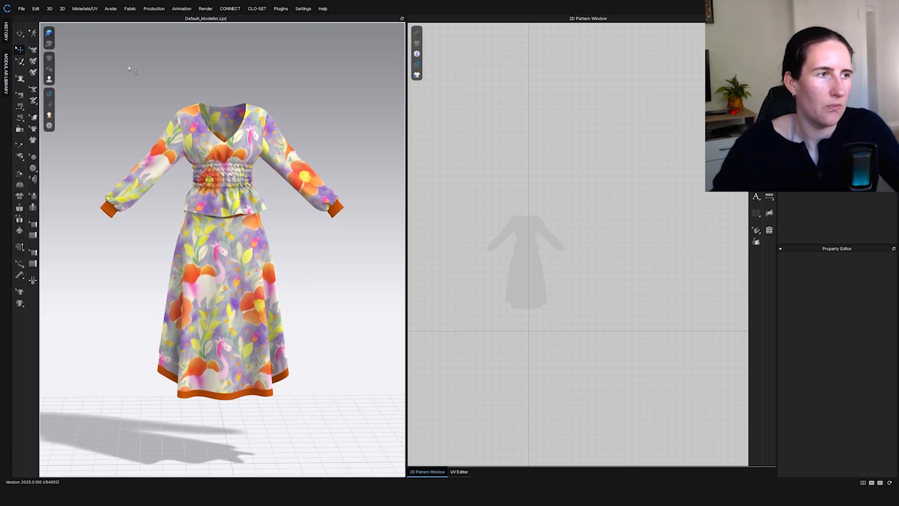
left_click(21, 8)
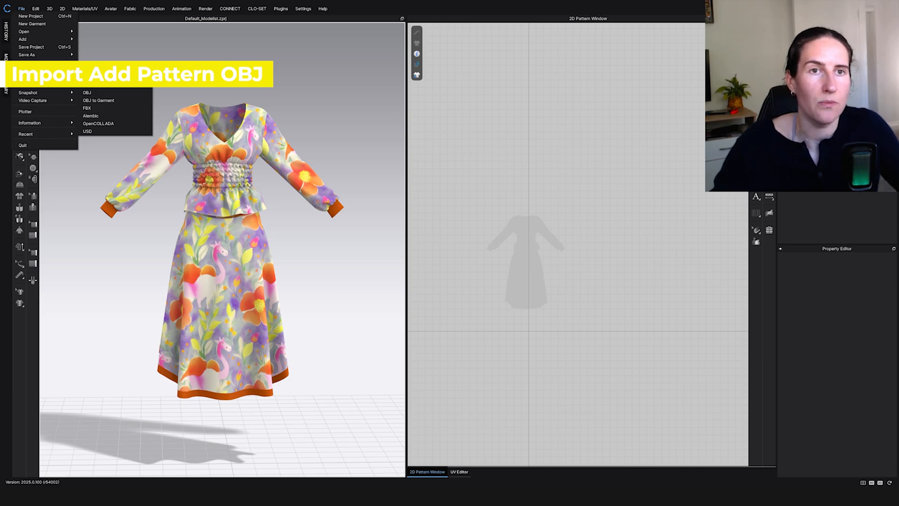
- Add the 'patterns' OBJ file to the current scene via Import (Add)
left_click(86, 93)
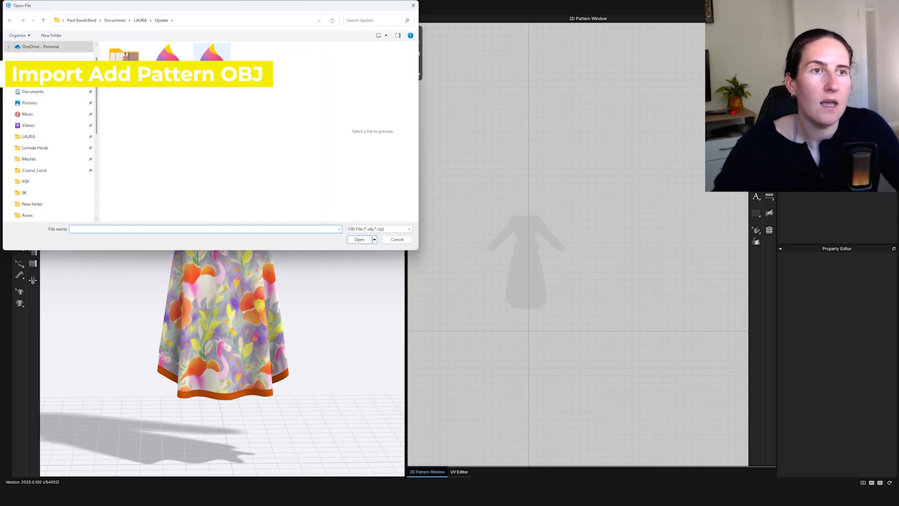
left_click(211, 52)
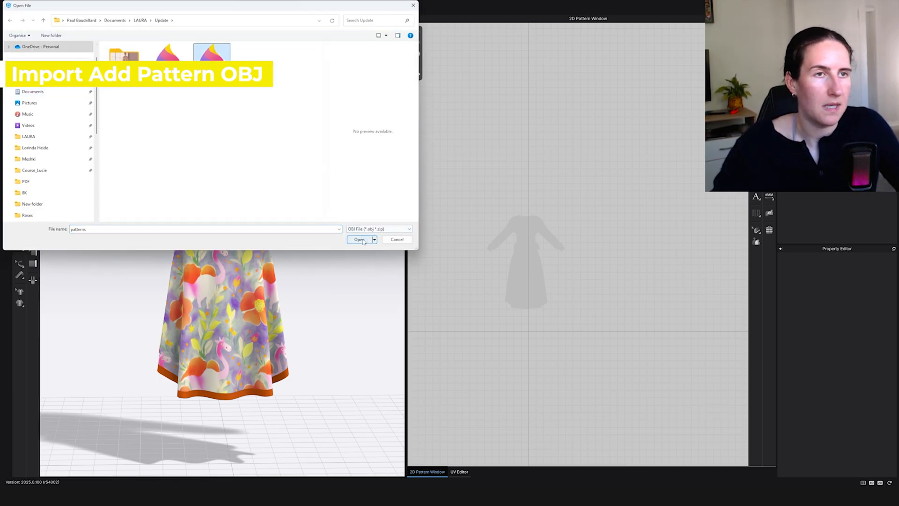
left_click(359, 239)
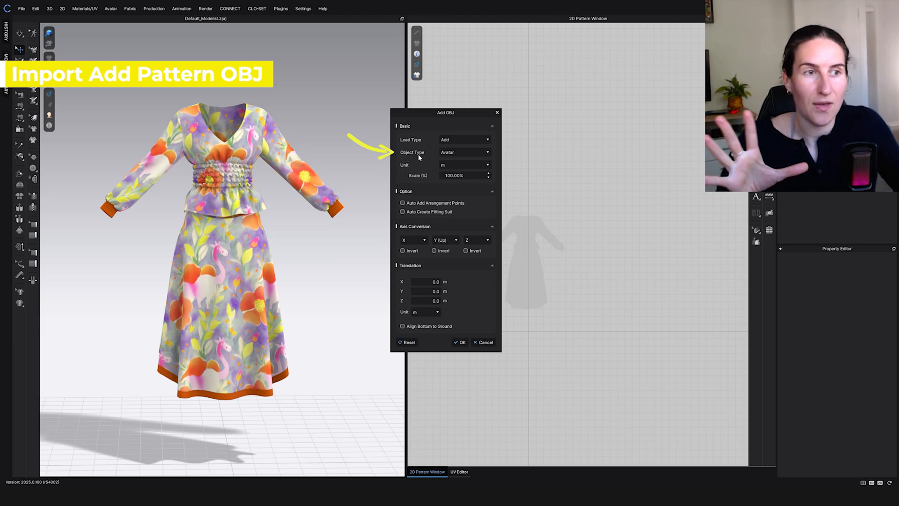
- Set Object Type to Morph Target with Morphing Frame Count enabled and confirm the import
left_click(464, 151)
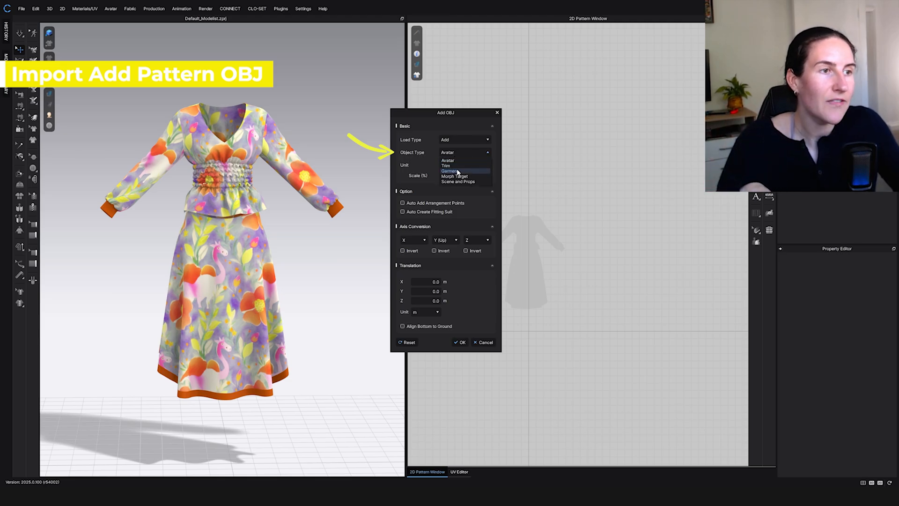
left_click(455, 176)
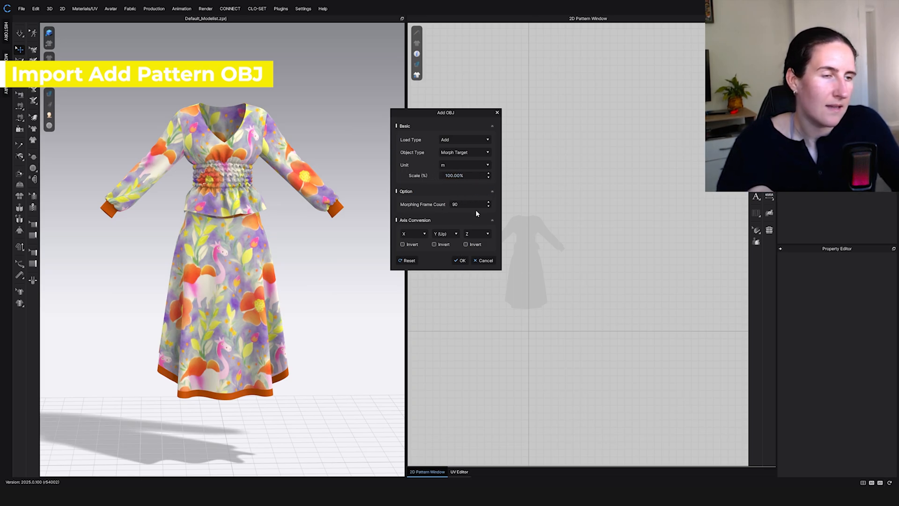
left_click(465, 204)
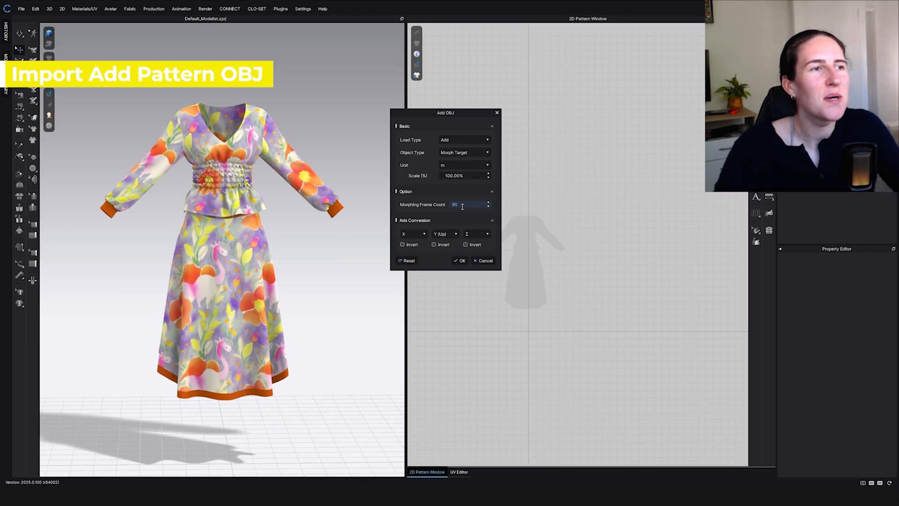
left_click(460, 260)
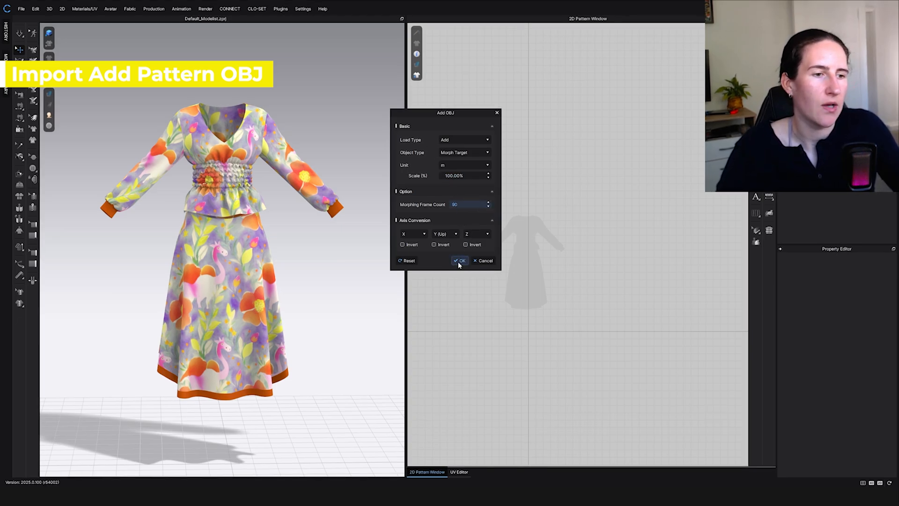
left_click(459, 260)
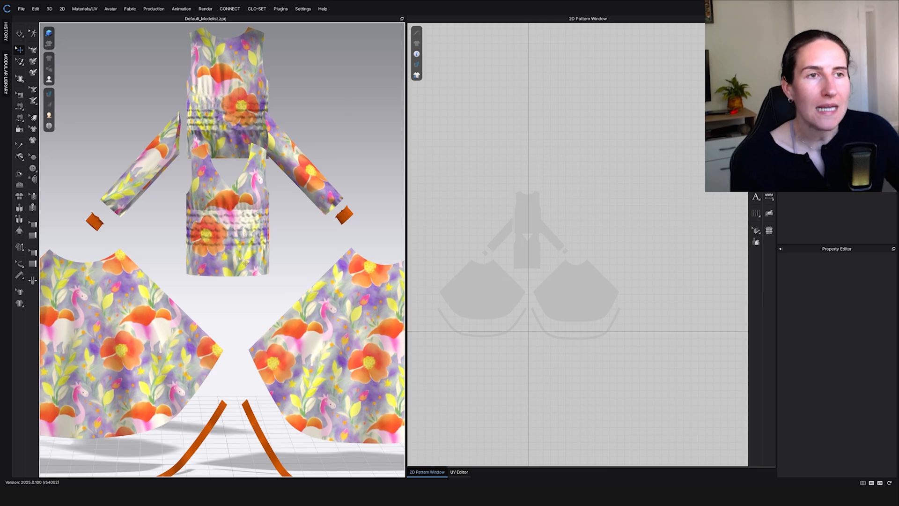
left_click(181, 8)
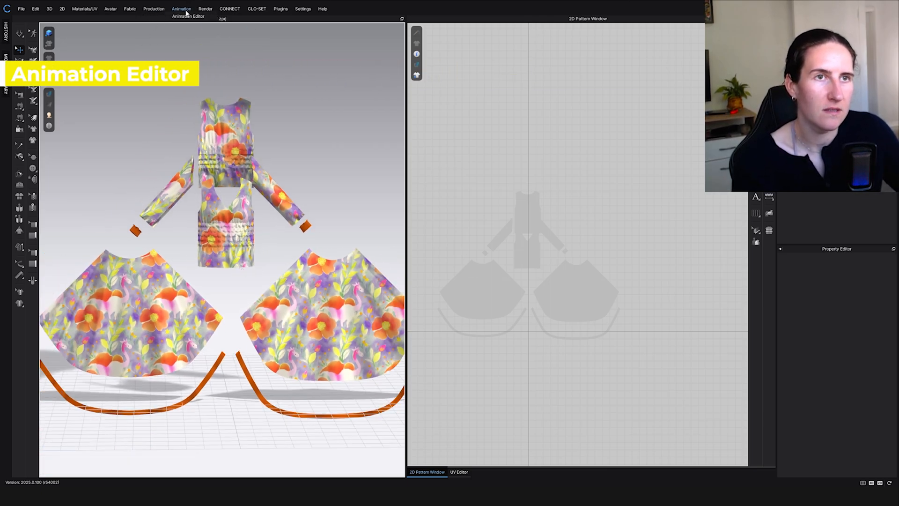
- Show the Animation Editor timeline containing the Morph track
left_click(189, 16)
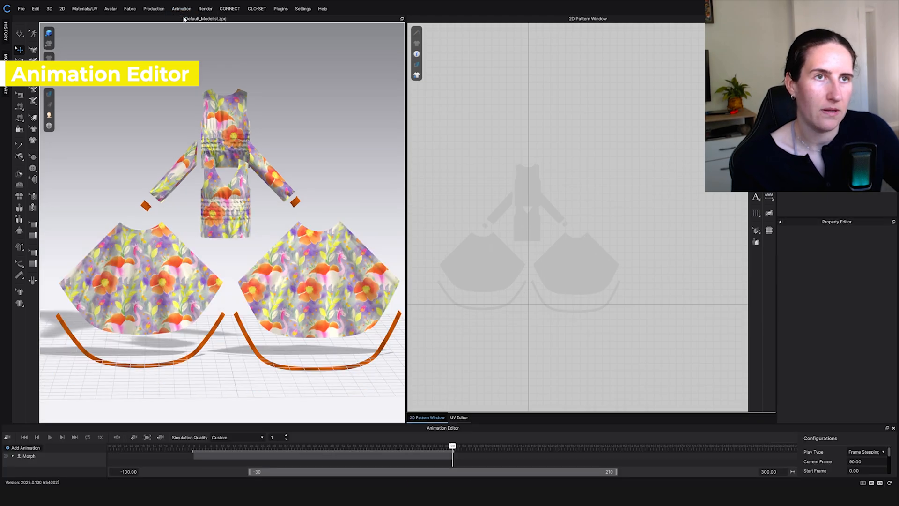
mouse_move(469, 473)
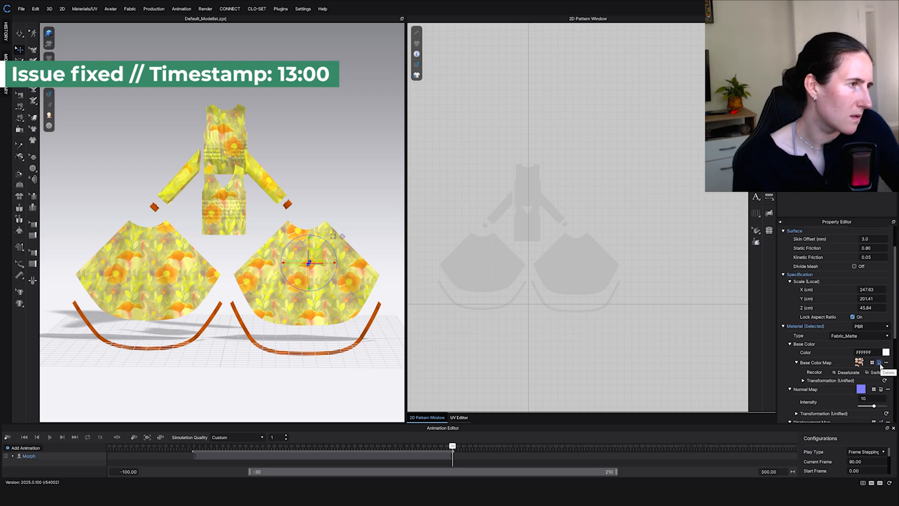
- Delete the Base Color Map and clear the Normal Map so the pieces show plain yellow
left_click(885, 361)
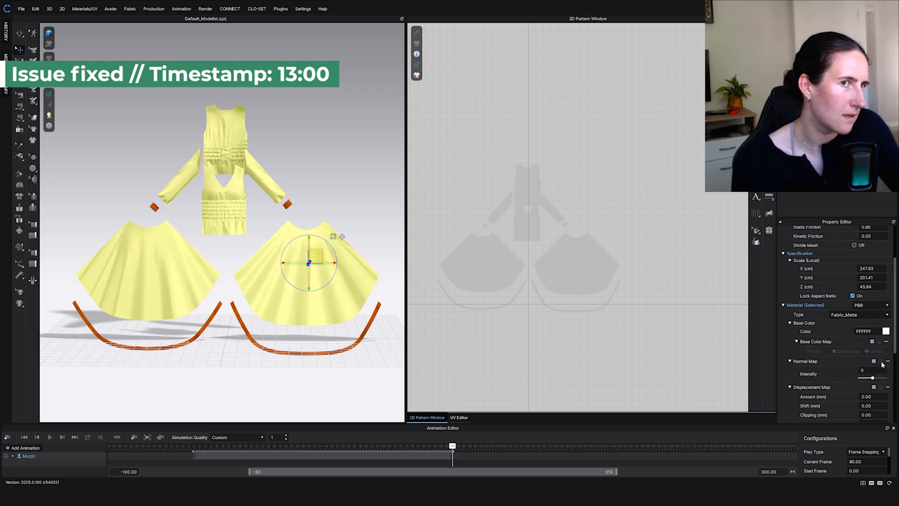
scroll("down", 3)
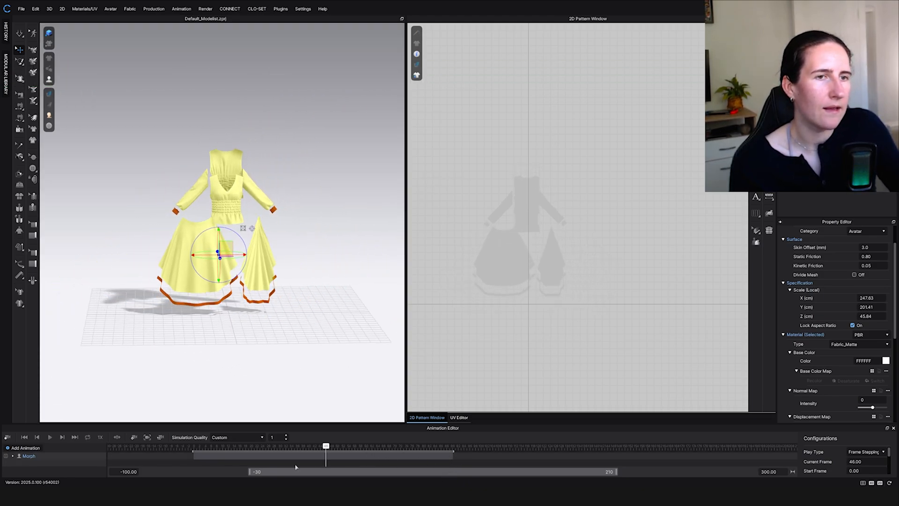
left_click_drag(325, 445, 395, 446)
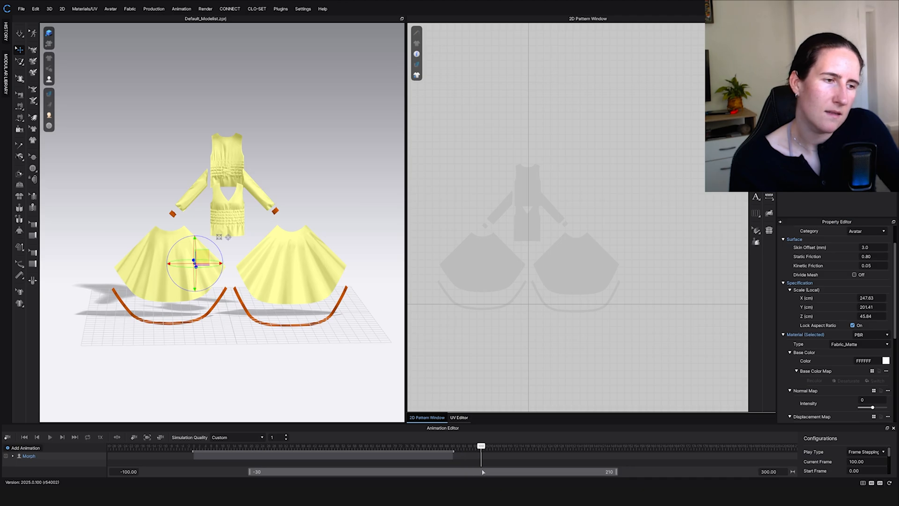
left_click_drag(480, 446, 208, 445)
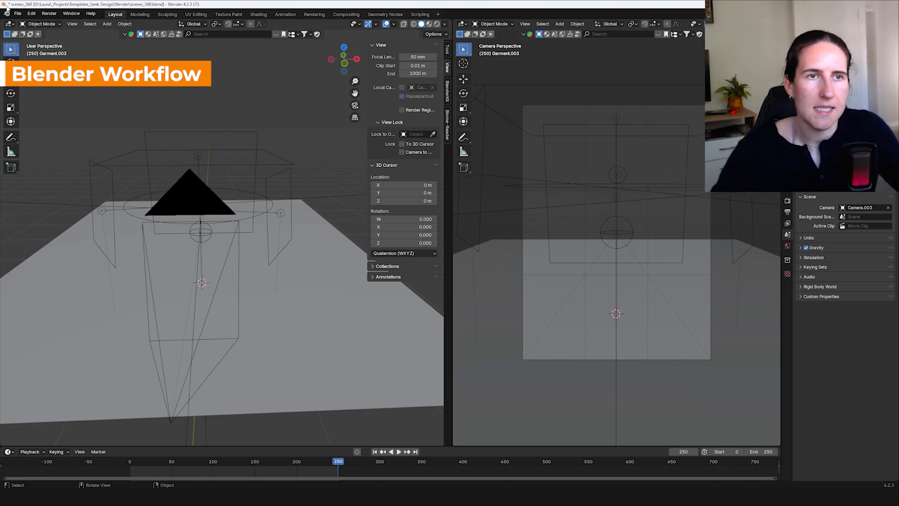
mouse_move(330, 310)
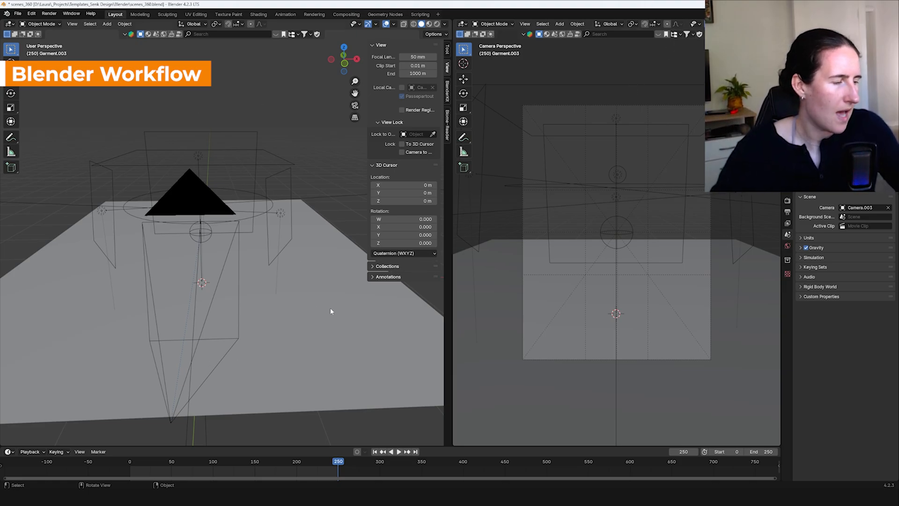
mouse_move(292, 316)
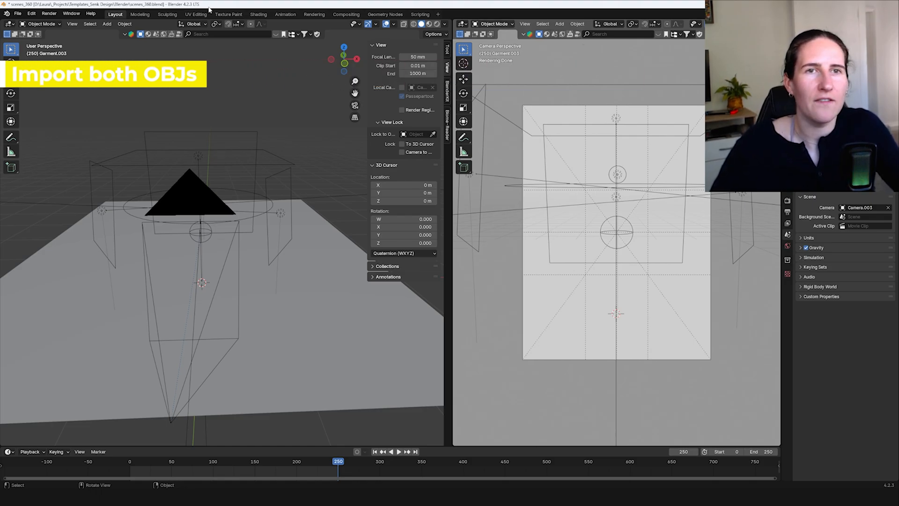
- Import patterns.obj and garment.obj together as Wavefront OBJ files into the scene
left_click(18, 13)
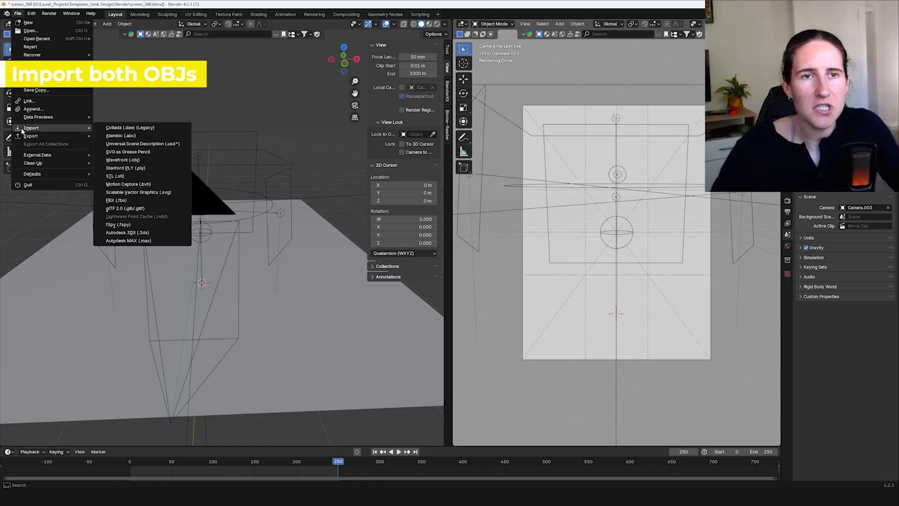
left_click(121, 159)
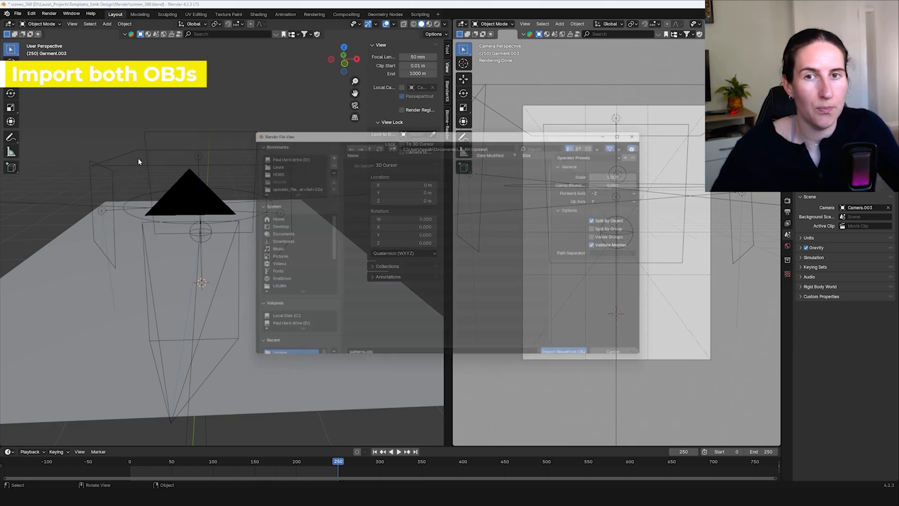
left_click(359, 178)
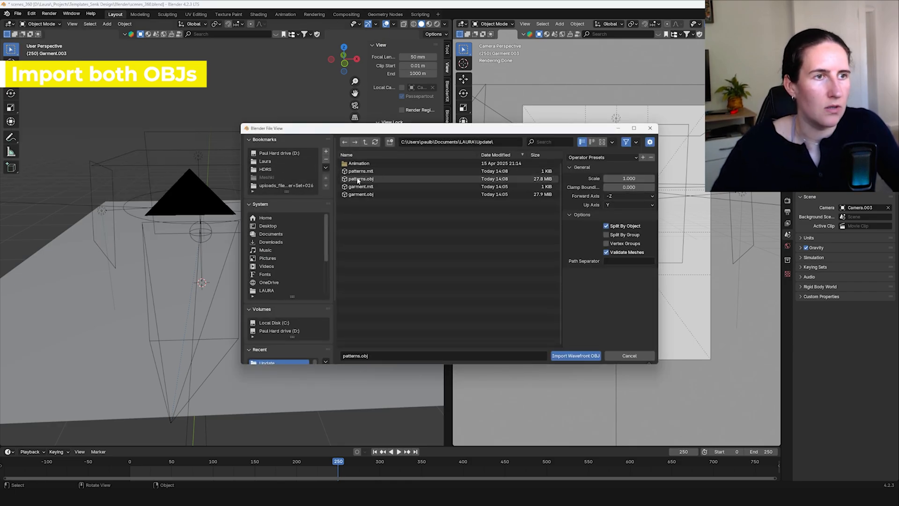
left_click(360, 178)
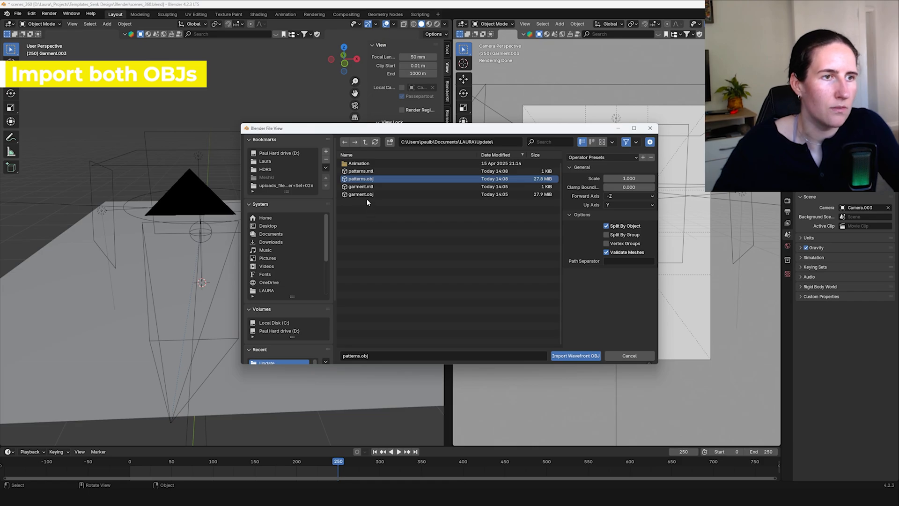
left_click(361, 194)
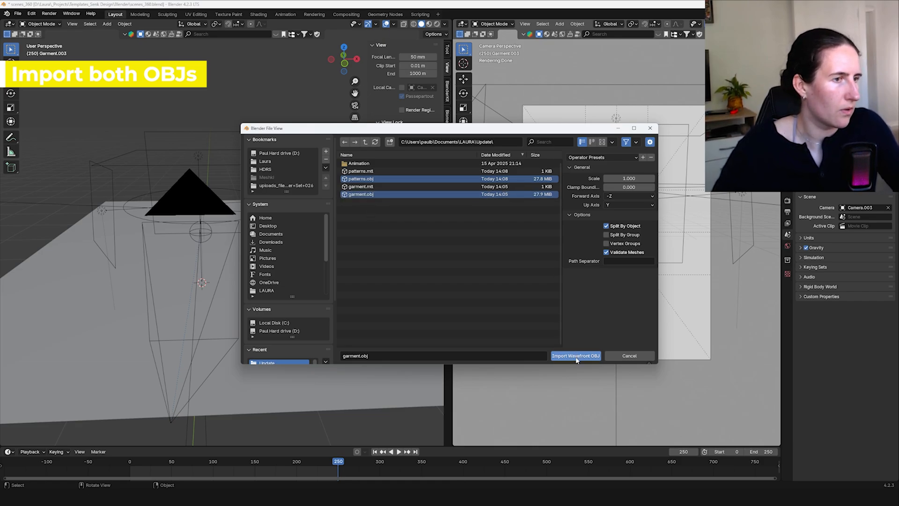
left_click(575, 355)
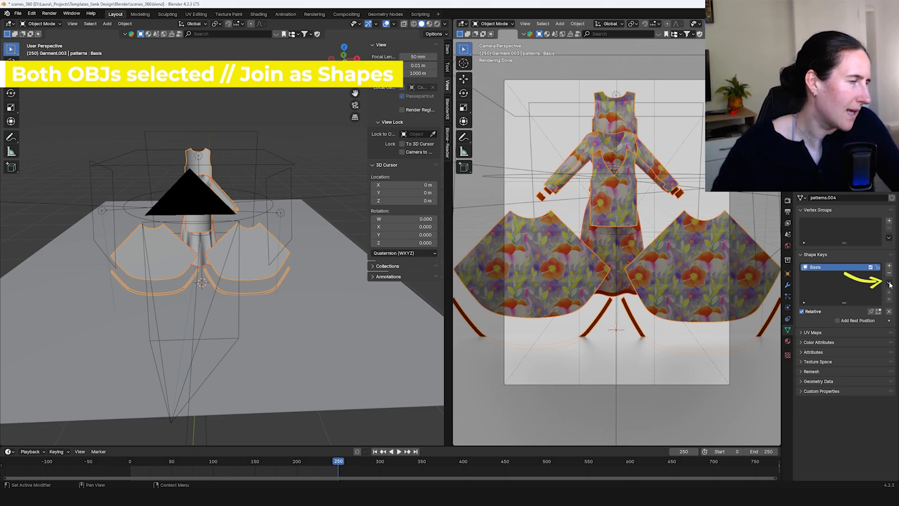
- Join the garment mesh as a 'garment' shape key beneath Basis on the patterns object
left_click(890, 284)
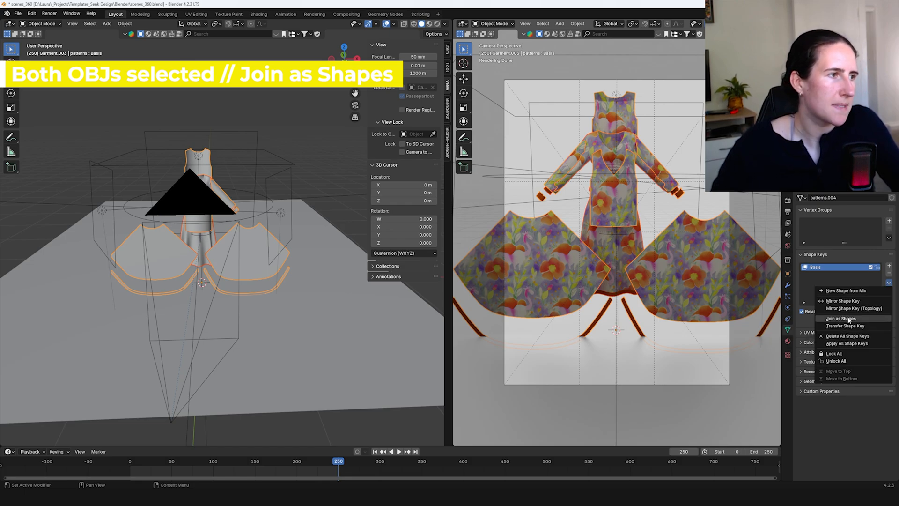
left_click(842, 319)
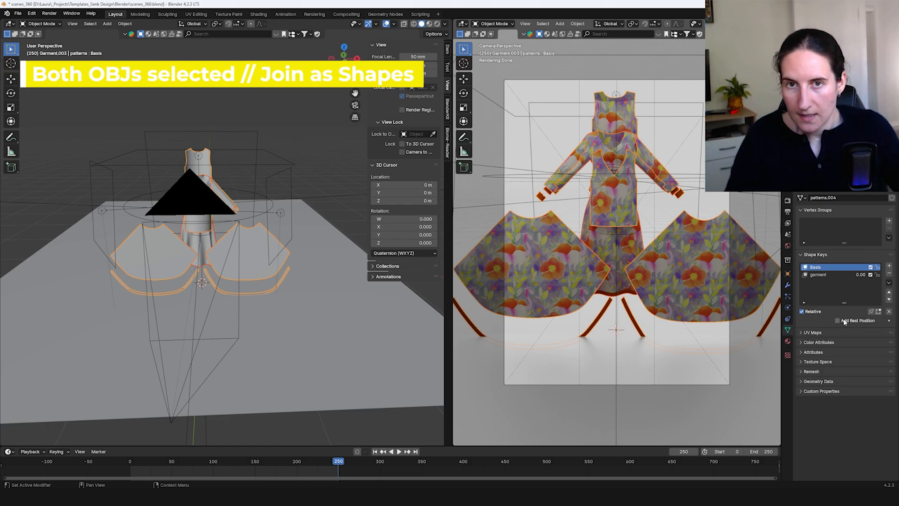
mouse_move(857, 320)
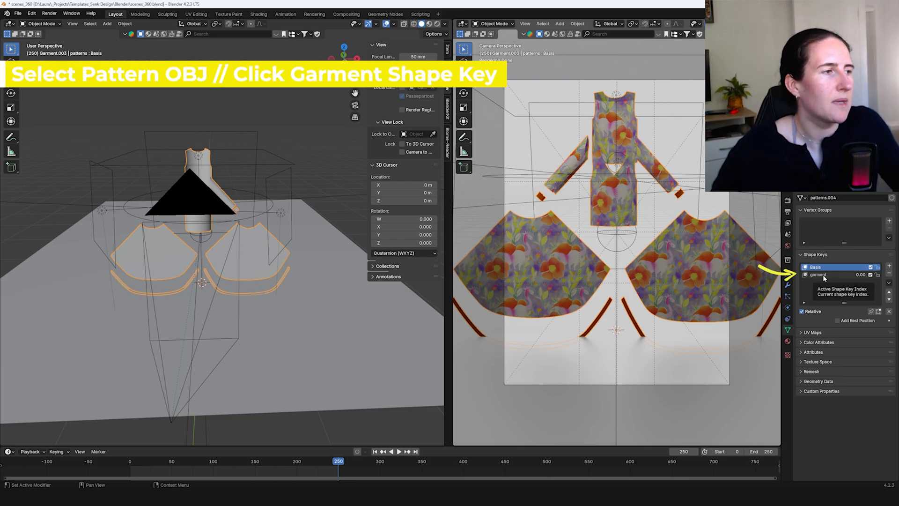
- Activate the garment shape key and scrub the timeline to preview the patterns morphing
left_click(831, 274)
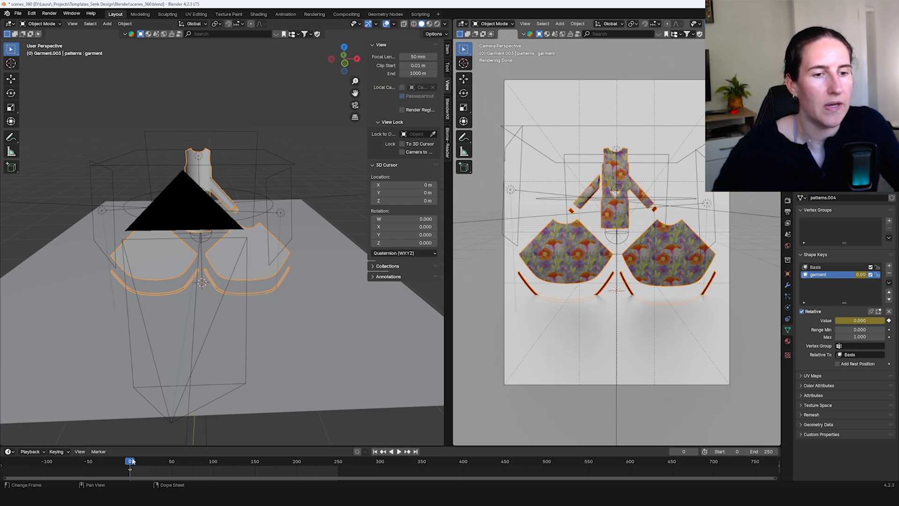
left_click(184, 461)
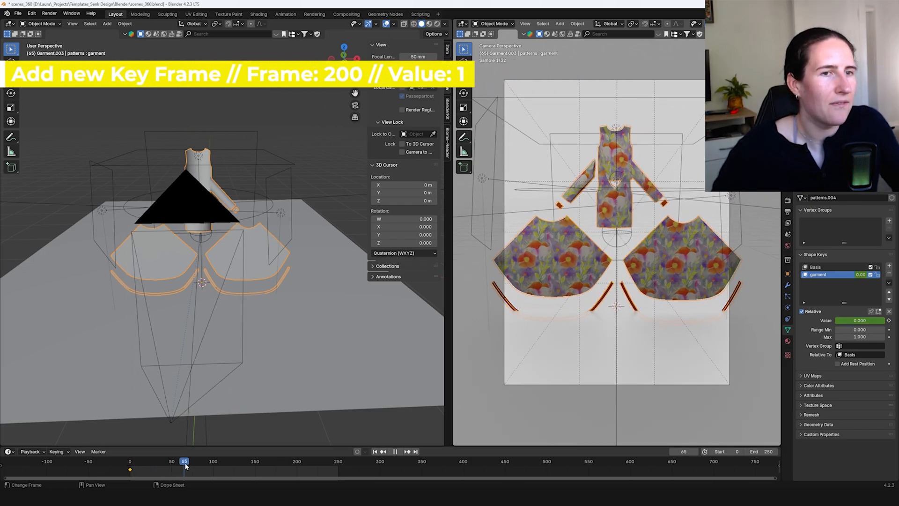
left_click_drag(184, 461, 228, 460)
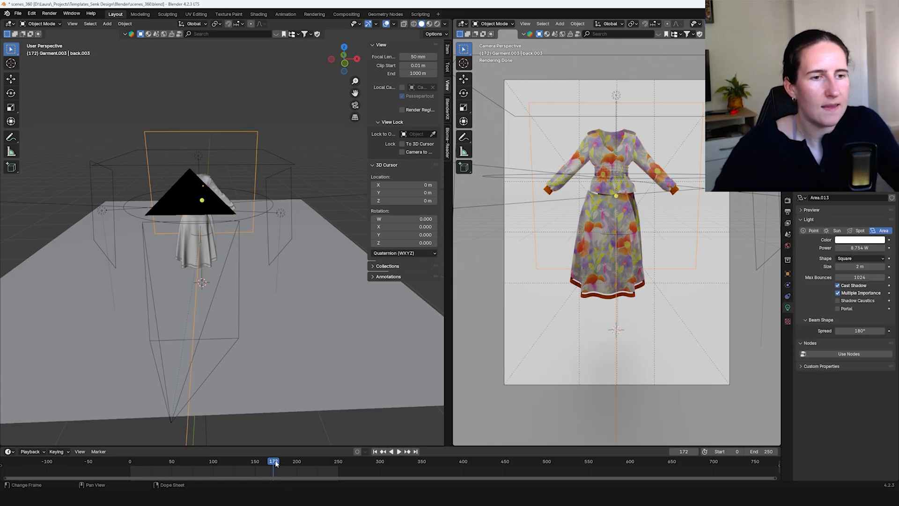
- Scrub forward and back through the morph to verify it, then return to CLO 3D
left_click(394, 451)
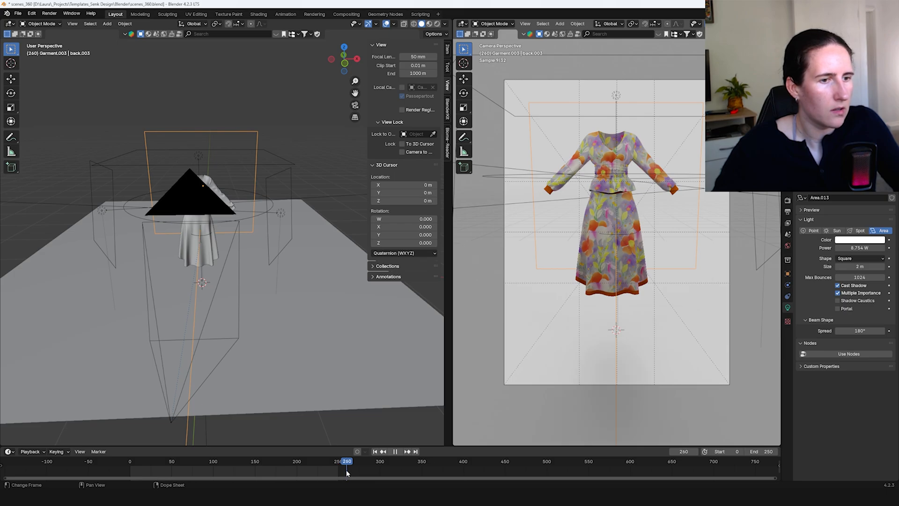
left_click_drag(345, 460, 241, 460)
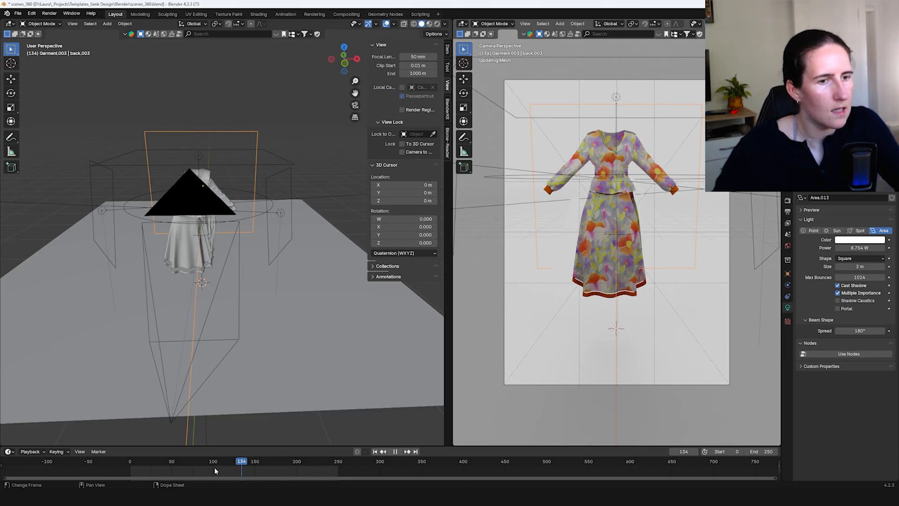
left_click(144, 460)
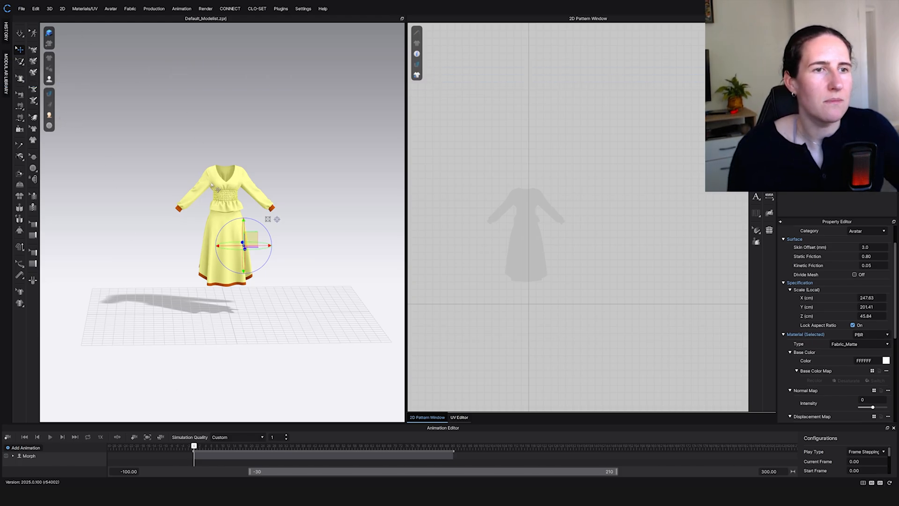
- Start a new empty project and import patterns.obj with Load Type Open
left_click(22, 9)
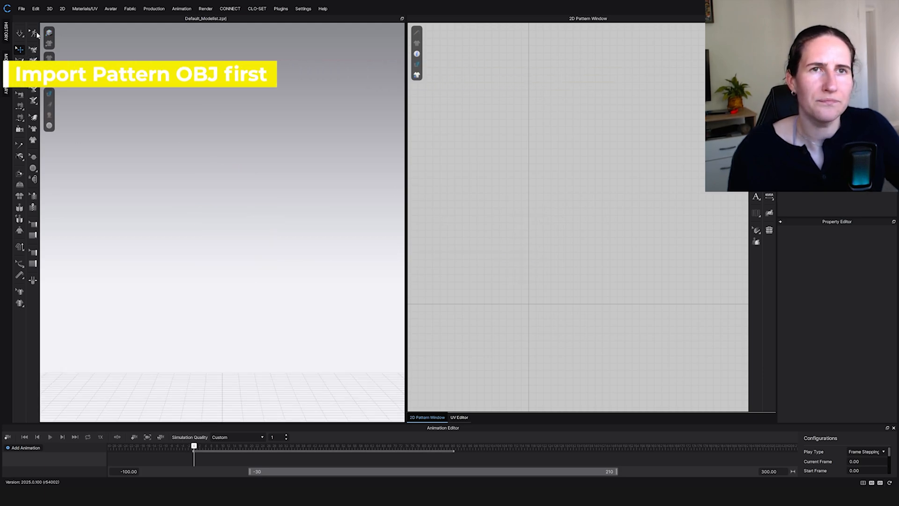
left_click(21, 8)
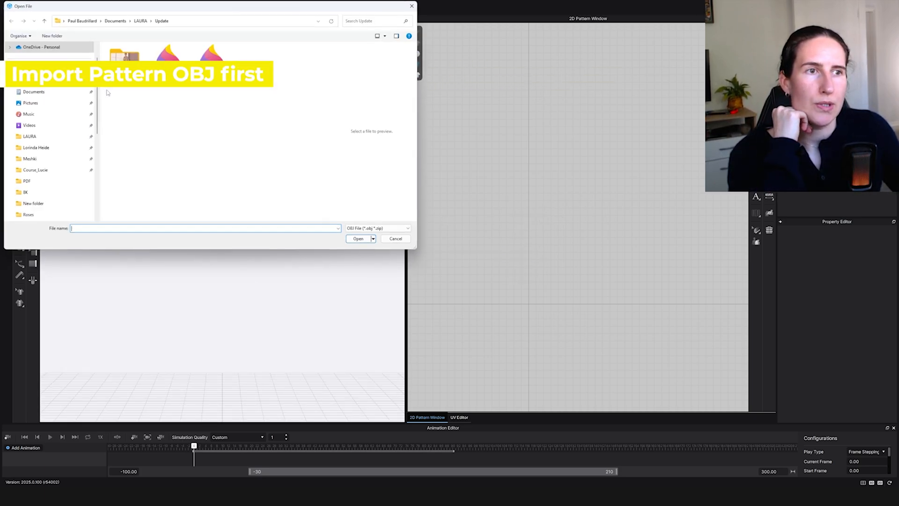
left_click(212, 53)
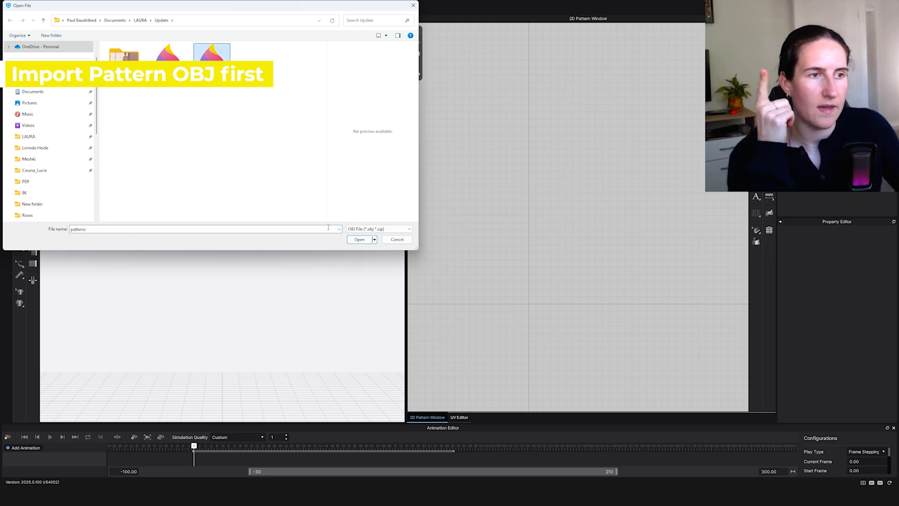
left_click(359, 239)
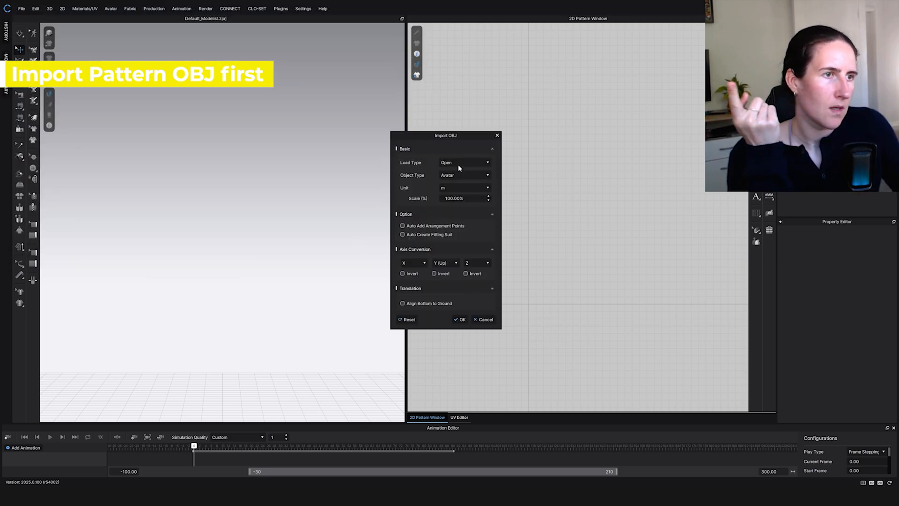
left_click(461, 319)
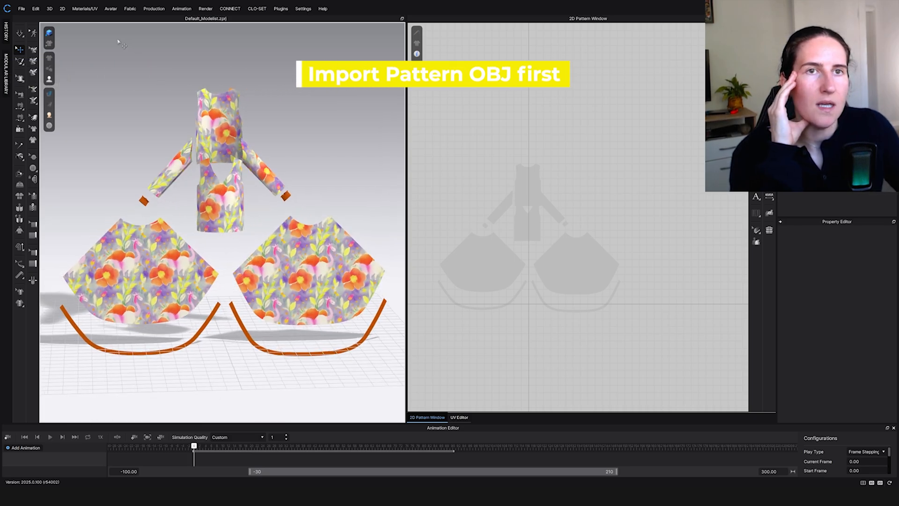
- Add garment.obj to the current scene via Import (Add) > OBJ
left_click(21, 8)
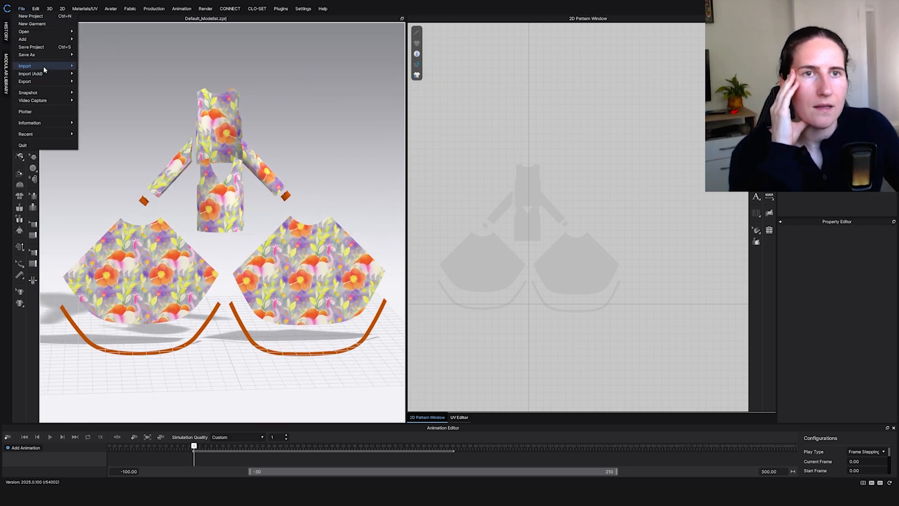
left_click(33, 73)
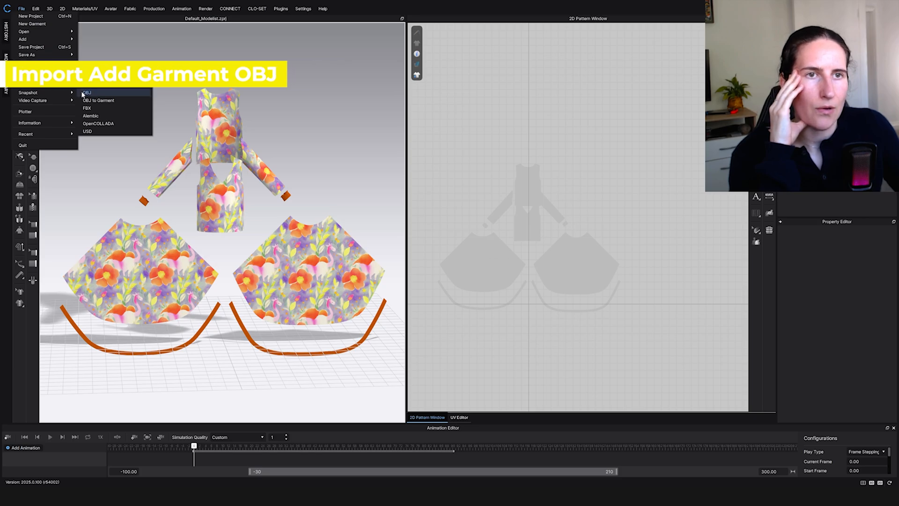
left_click(85, 93)
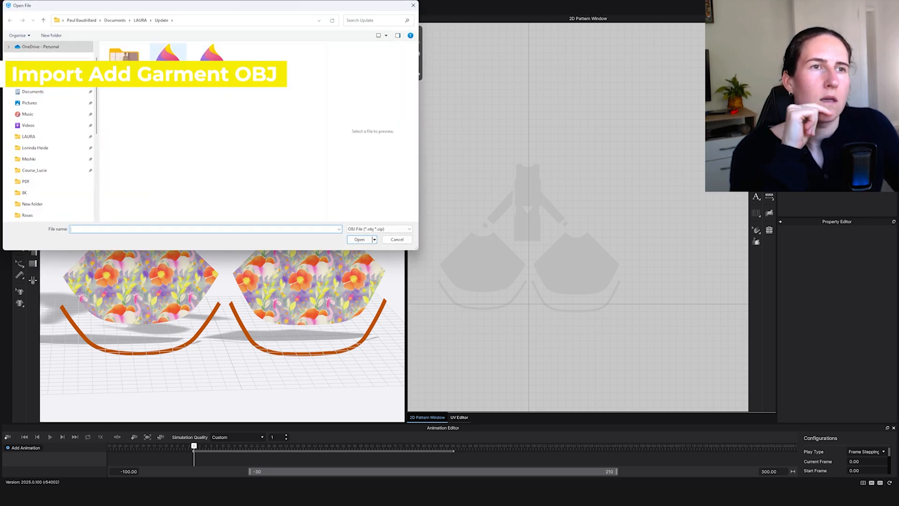
left_click(359, 239)
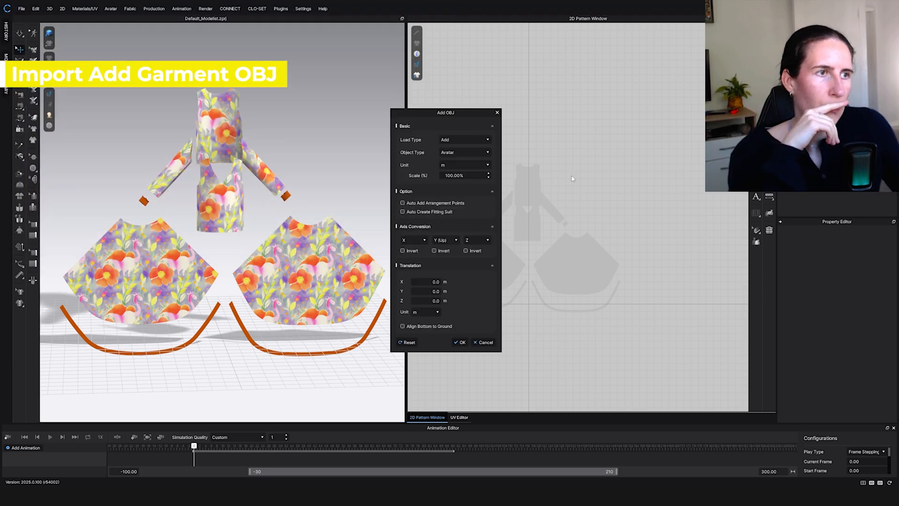
- Set Object Type to Morph Target and confirm adding the garment
left_click(464, 152)
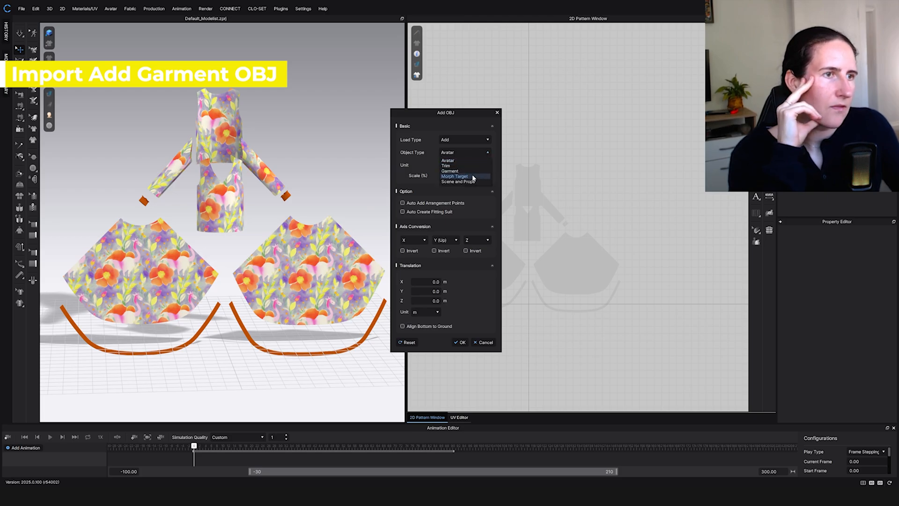
left_click(459, 176)
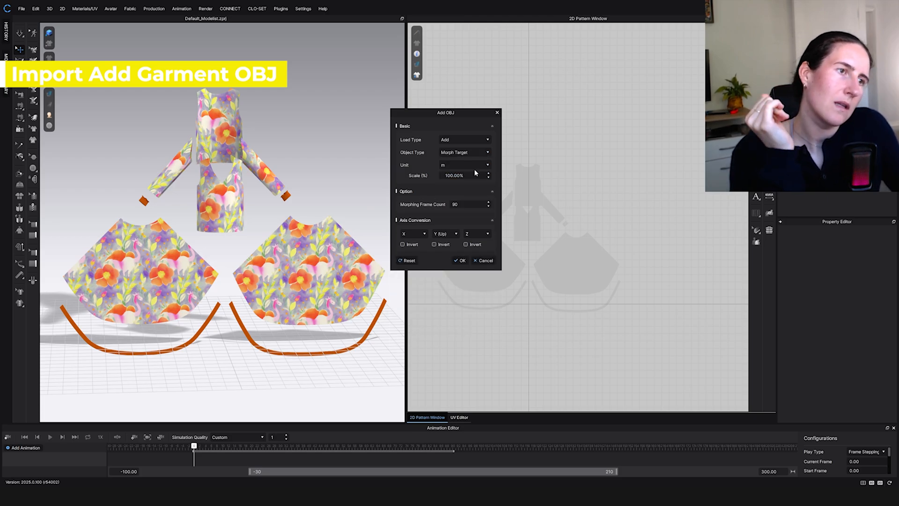
left_click(461, 260)
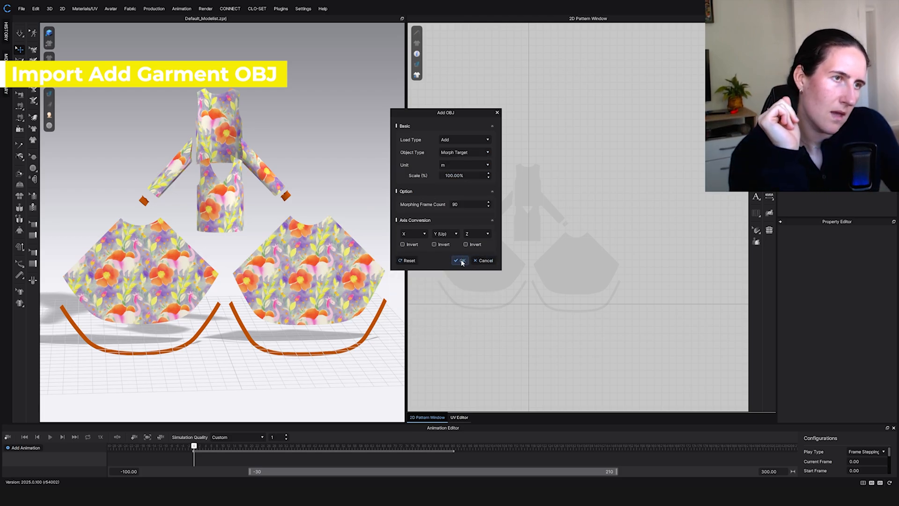
left_click(459, 260)
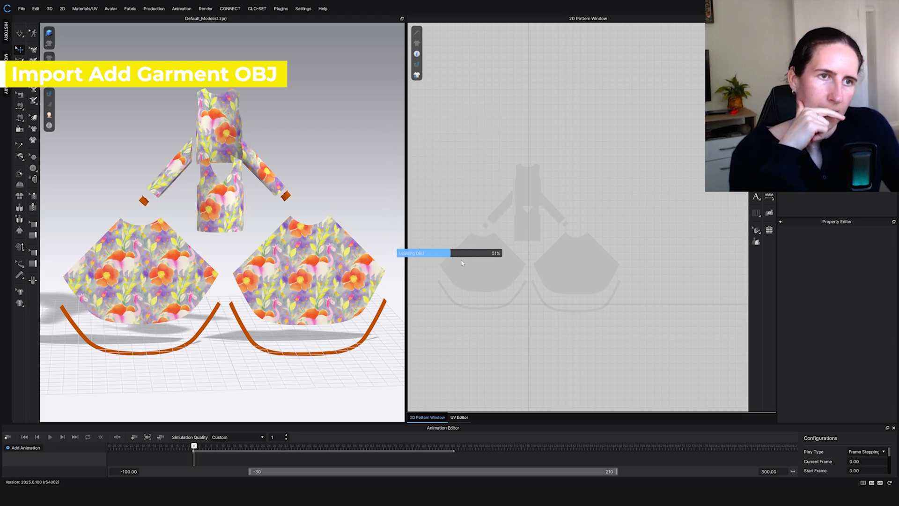